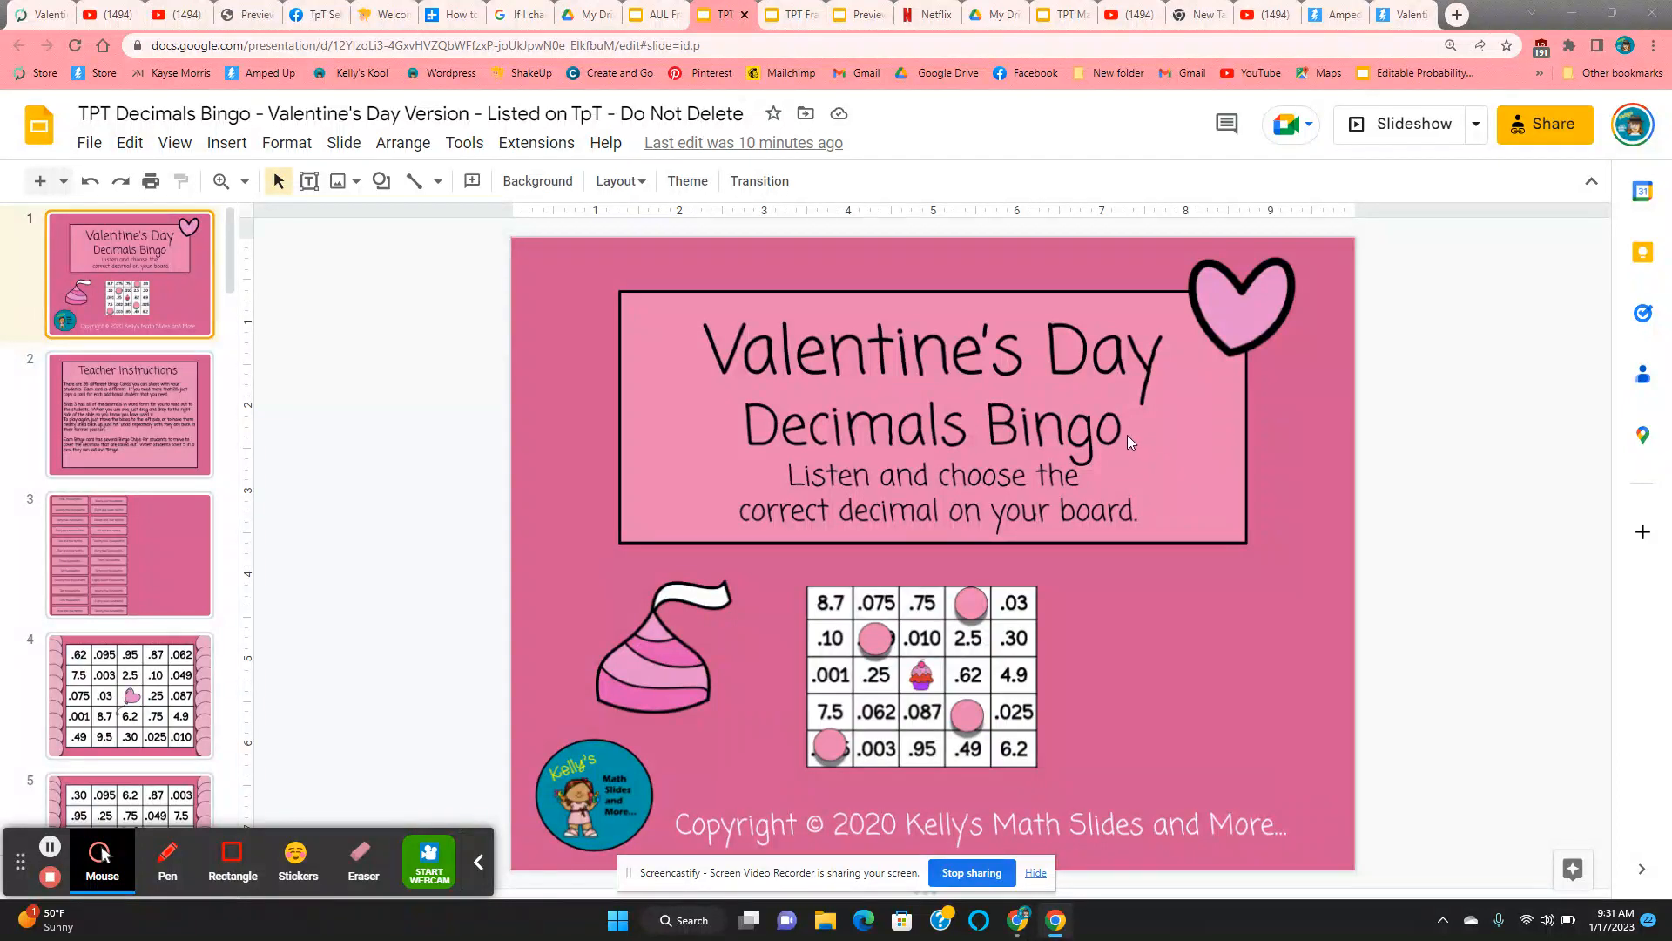
pyautogui.moveTo(423, 484)
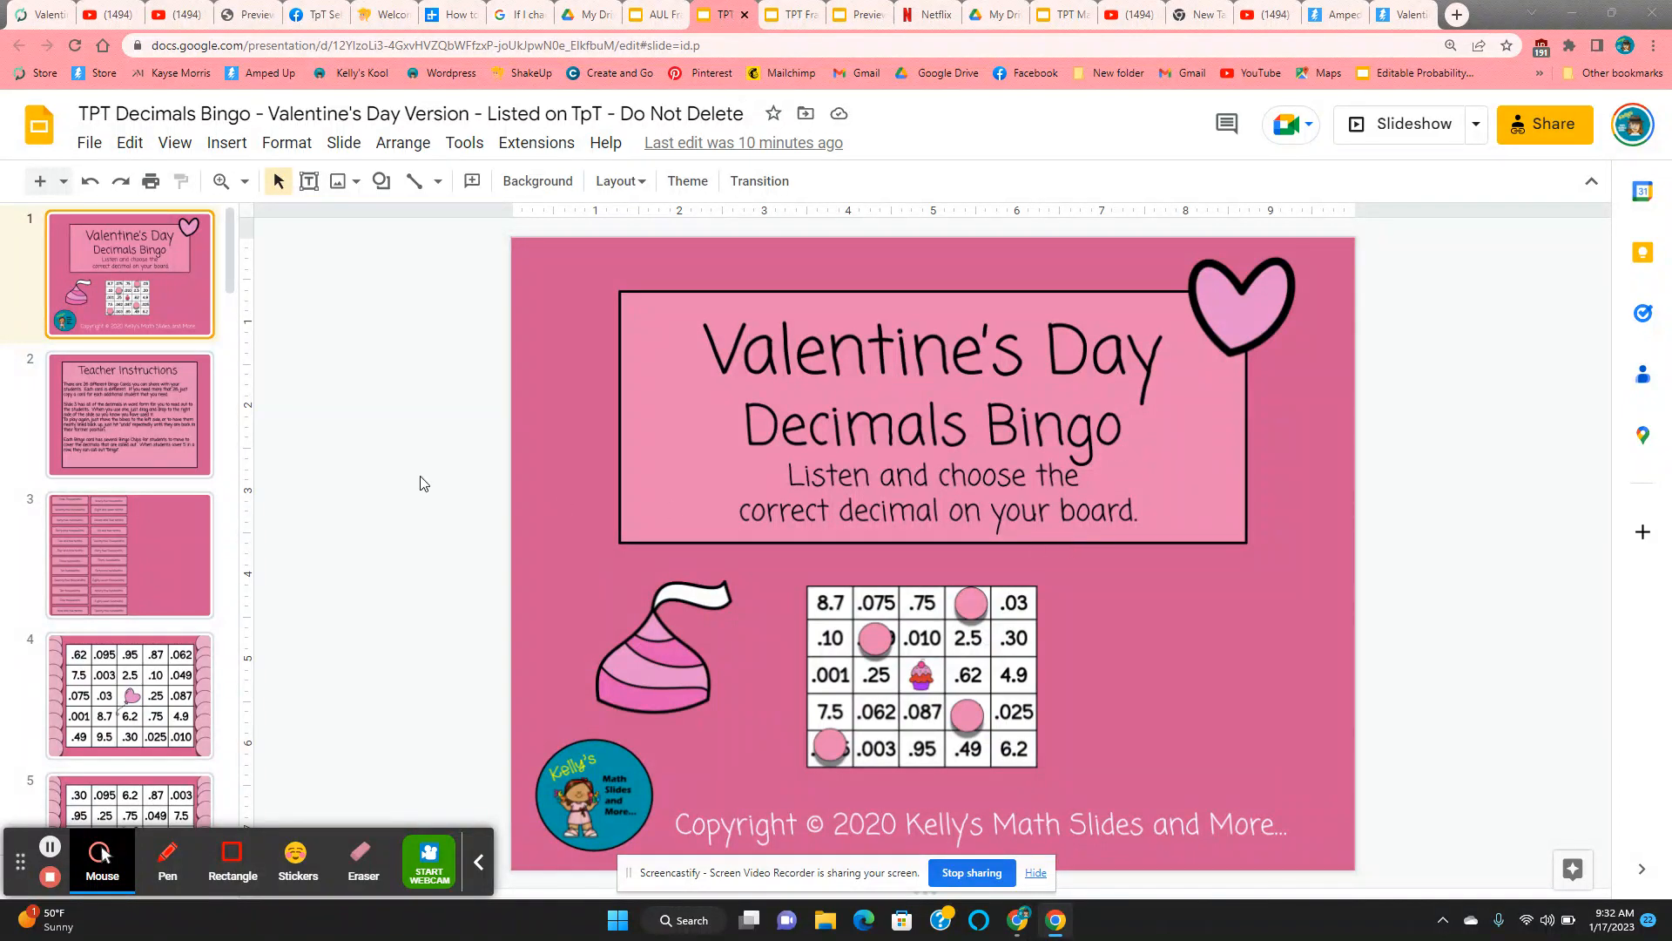
pyautogui.moveTo(357, 385)
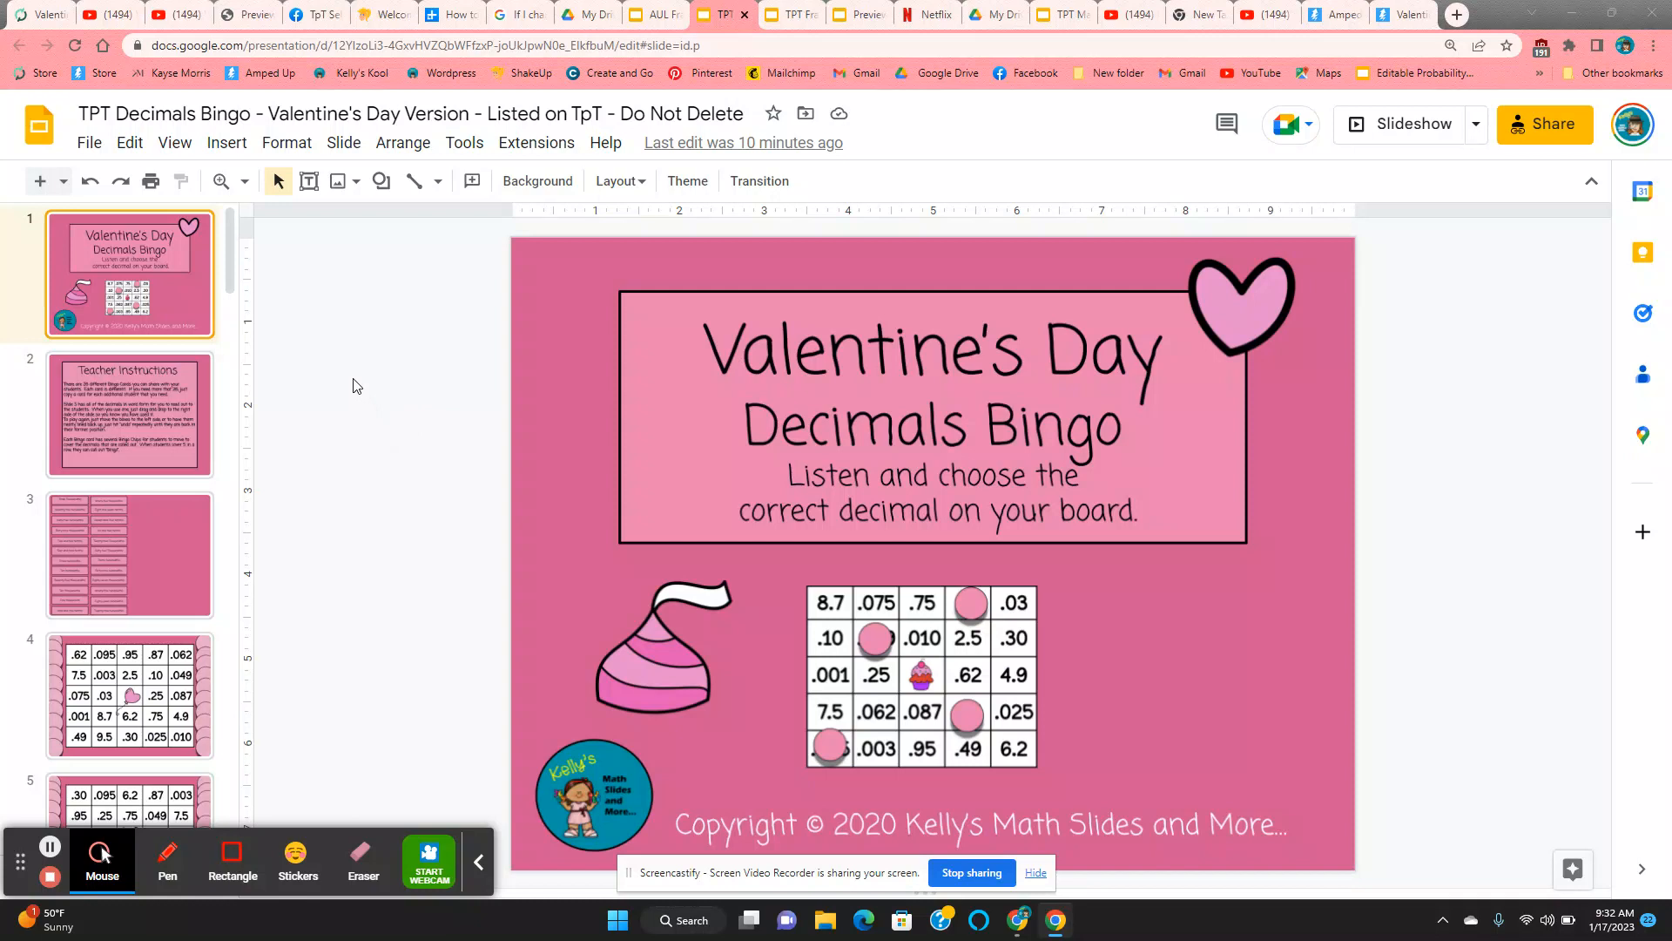
# Browse from the Teacher Instructions slide down to the bingo card starting with .30.
pyautogui.click(129, 414)
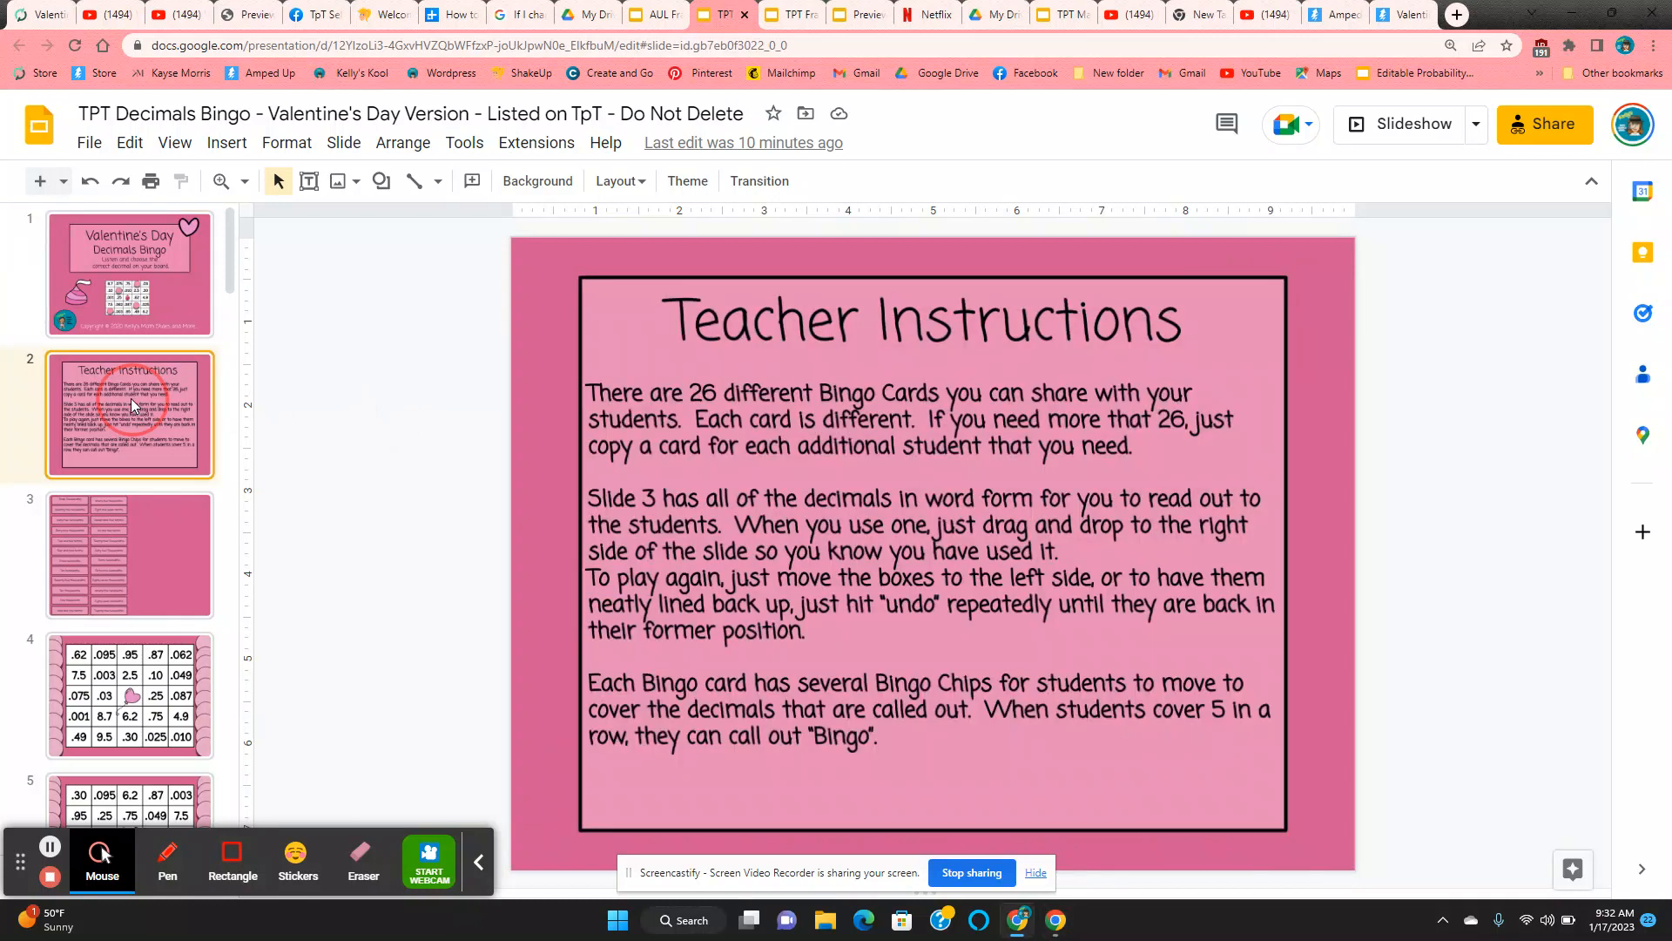
pyautogui.moveTo(406, 323)
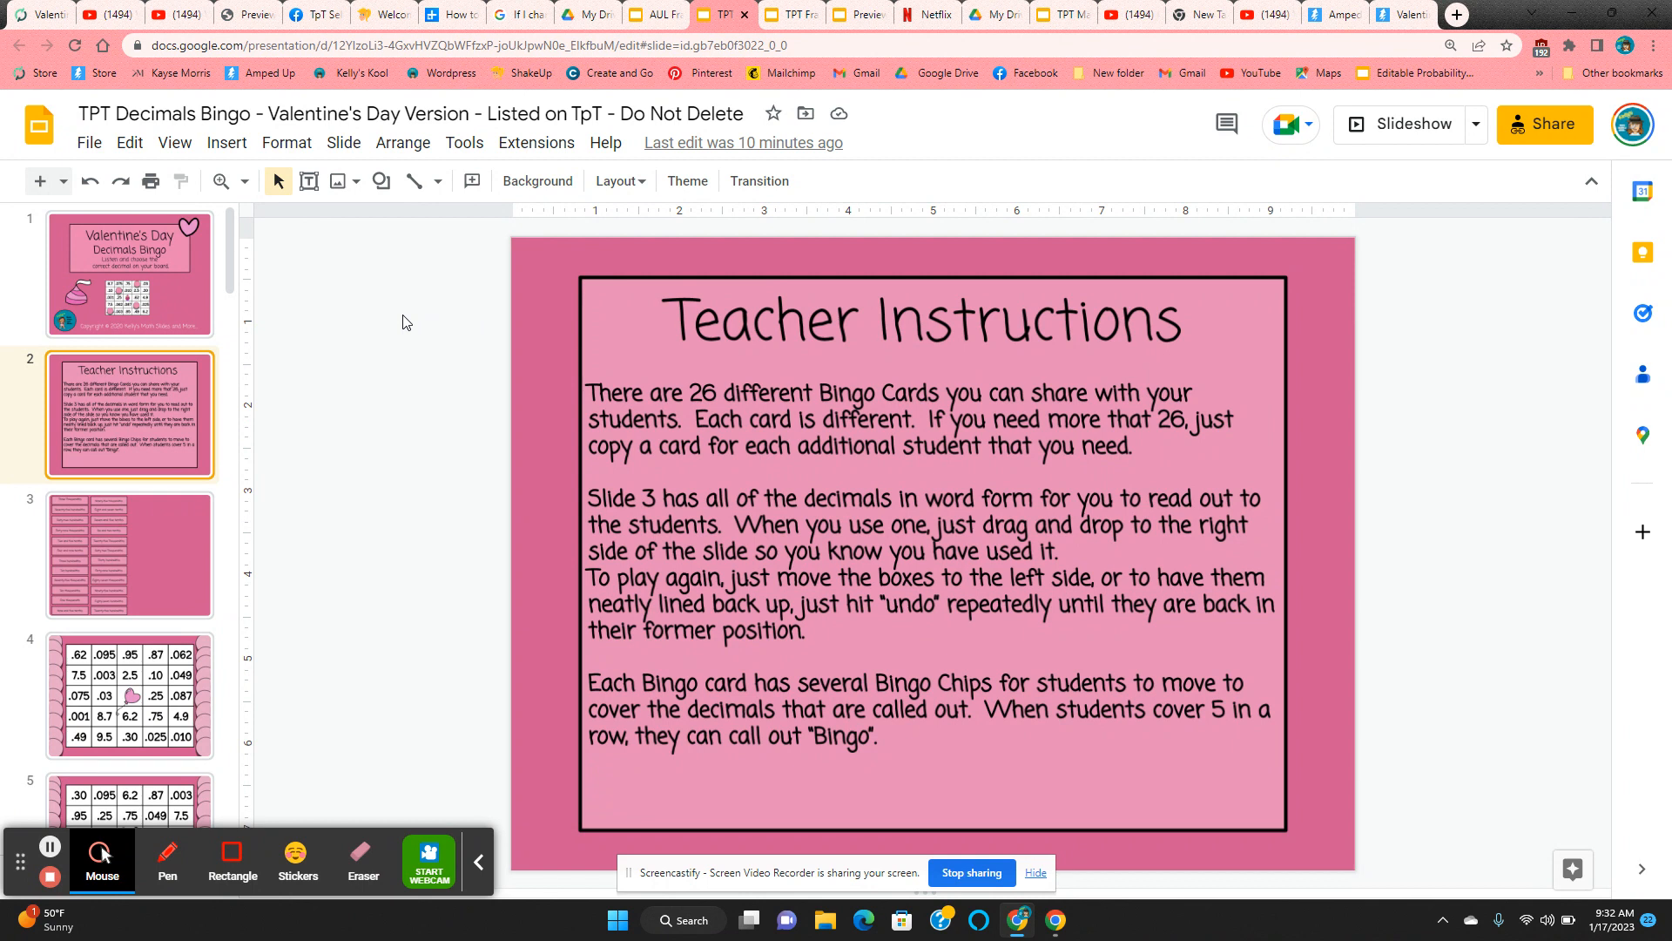
pyautogui.scroll(-3)
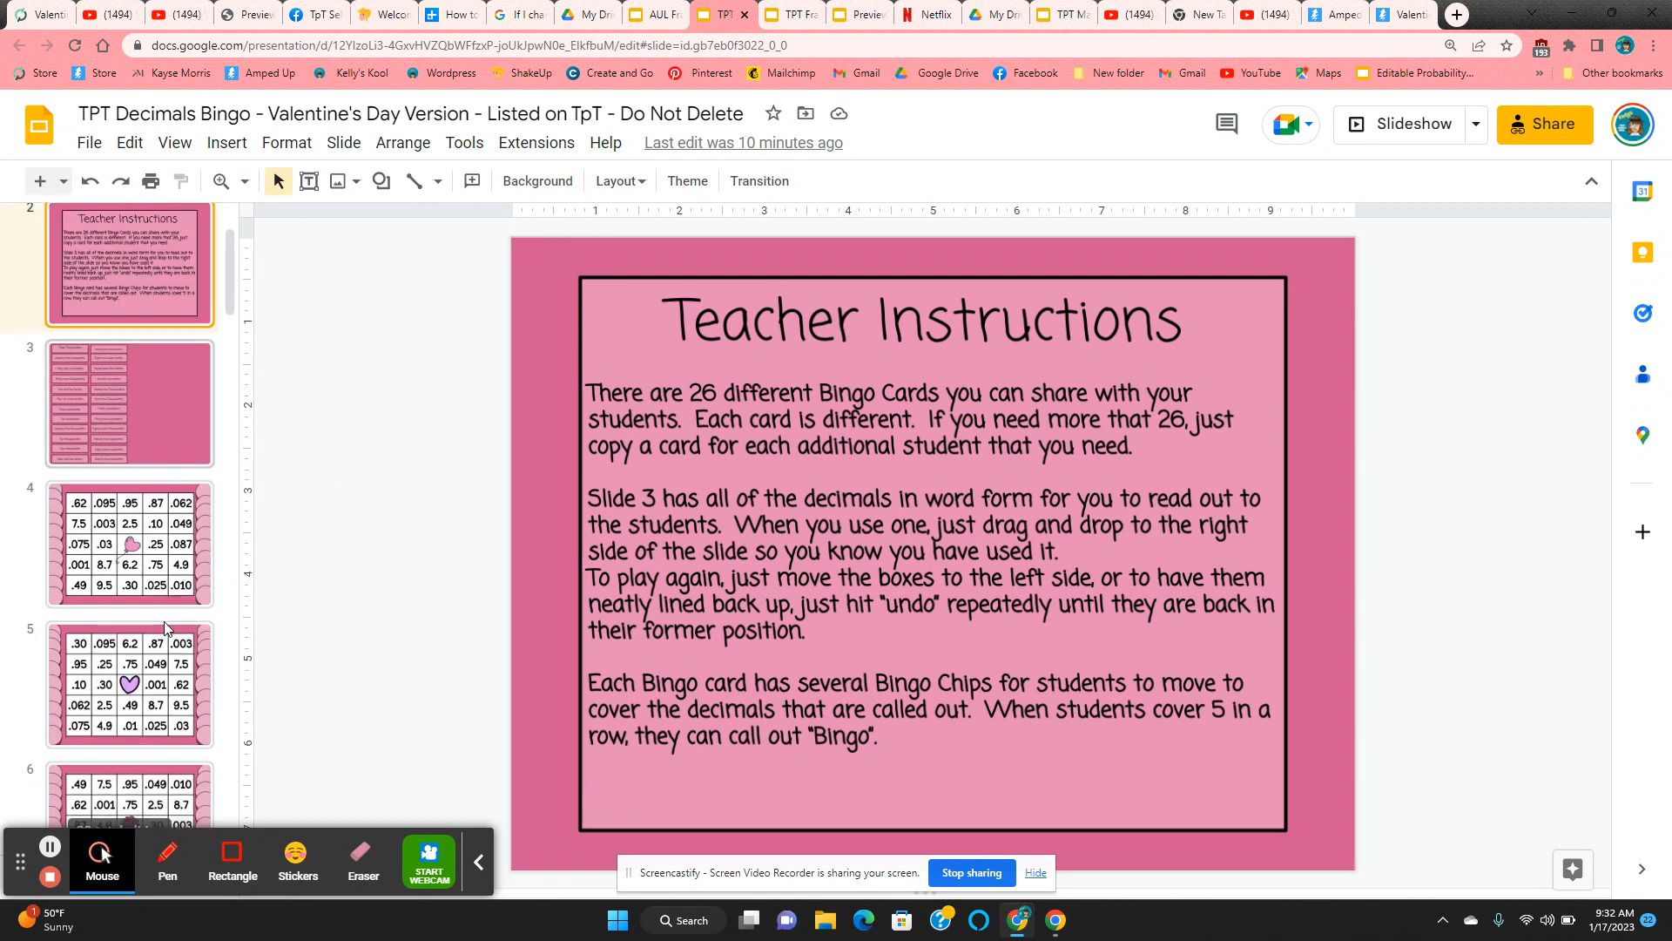
pyautogui.scroll(-3)
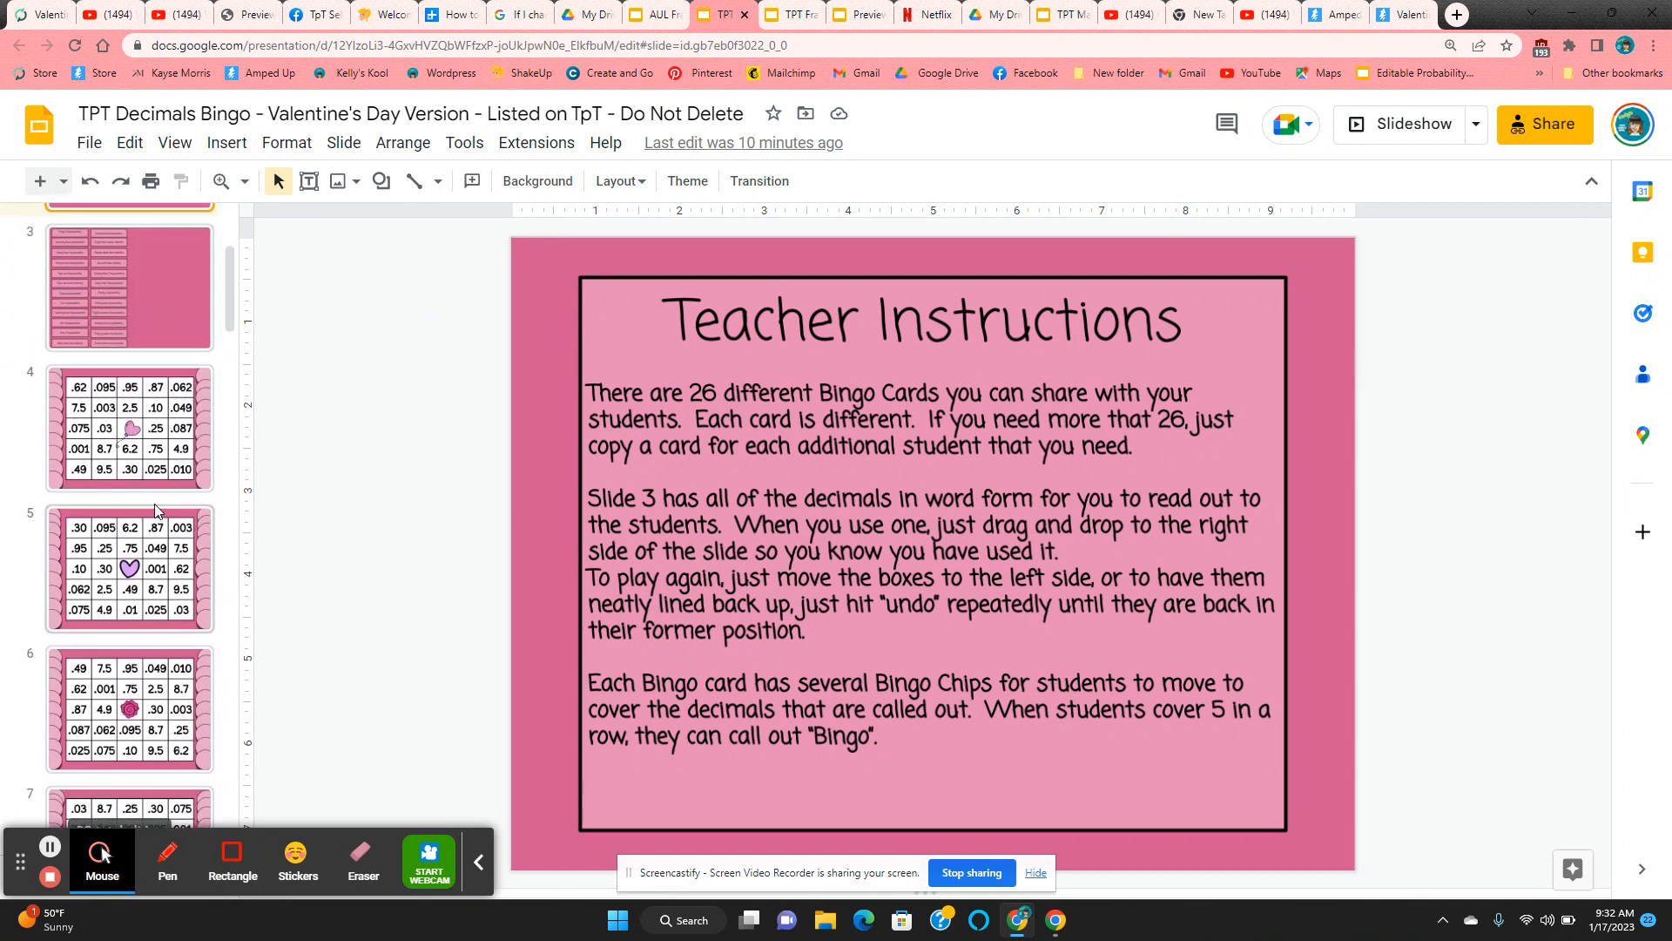
pyautogui.click(129, 568)
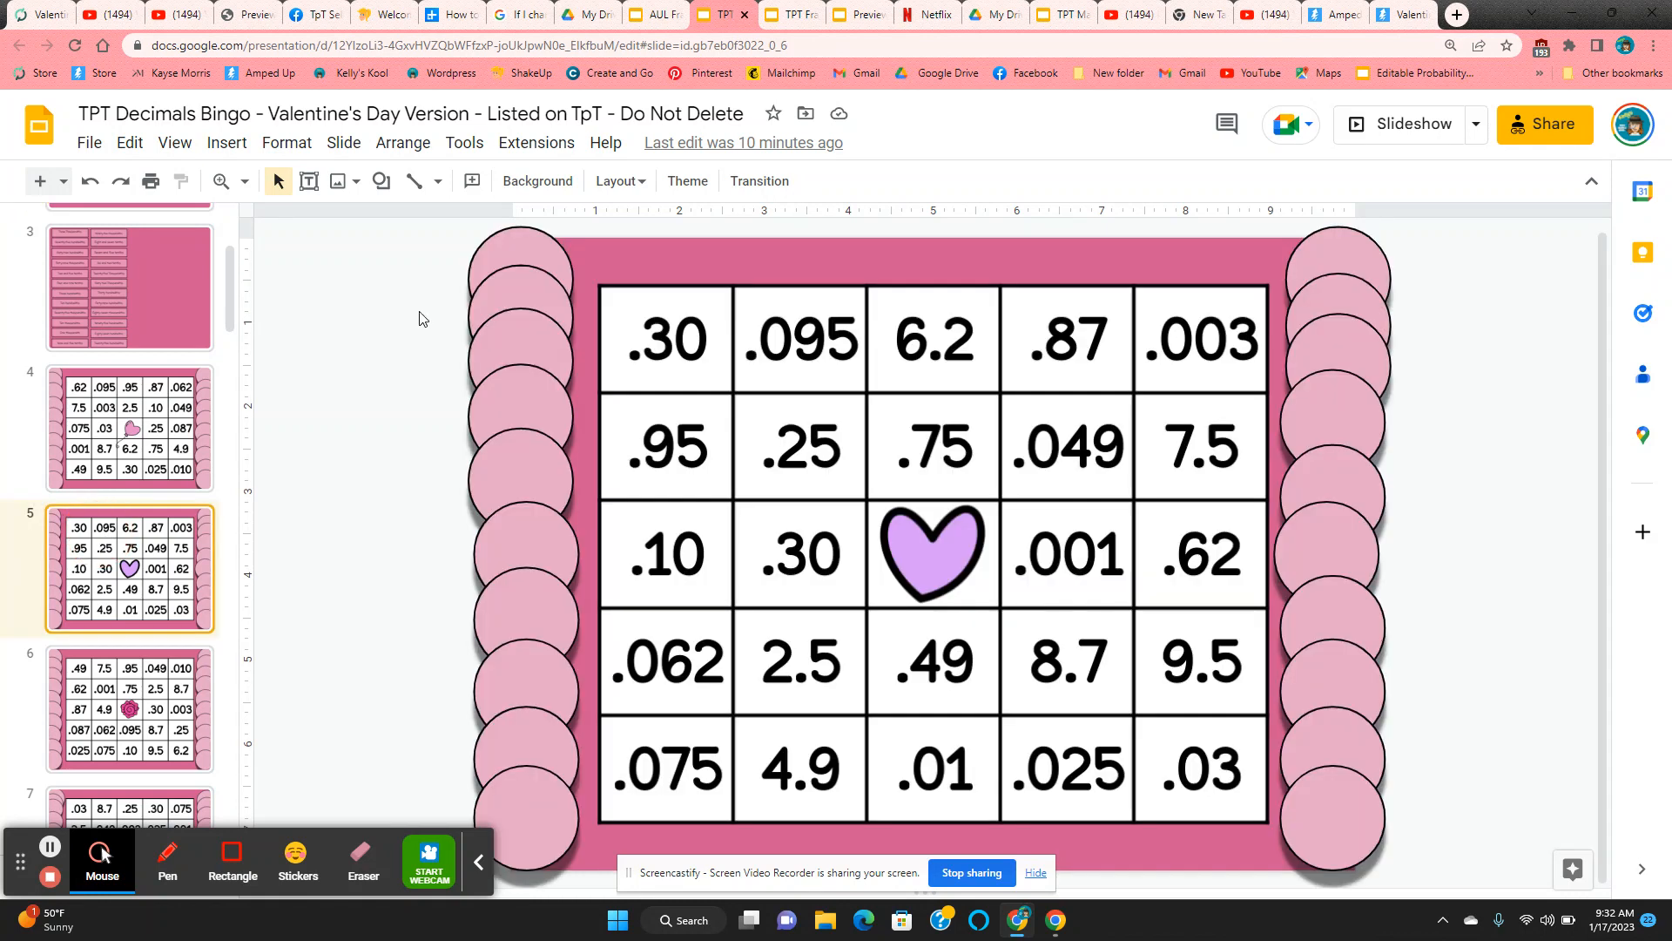
# Check the Slide menu options and dismiss them without changing anything.
pyautogui.click(344, 142)
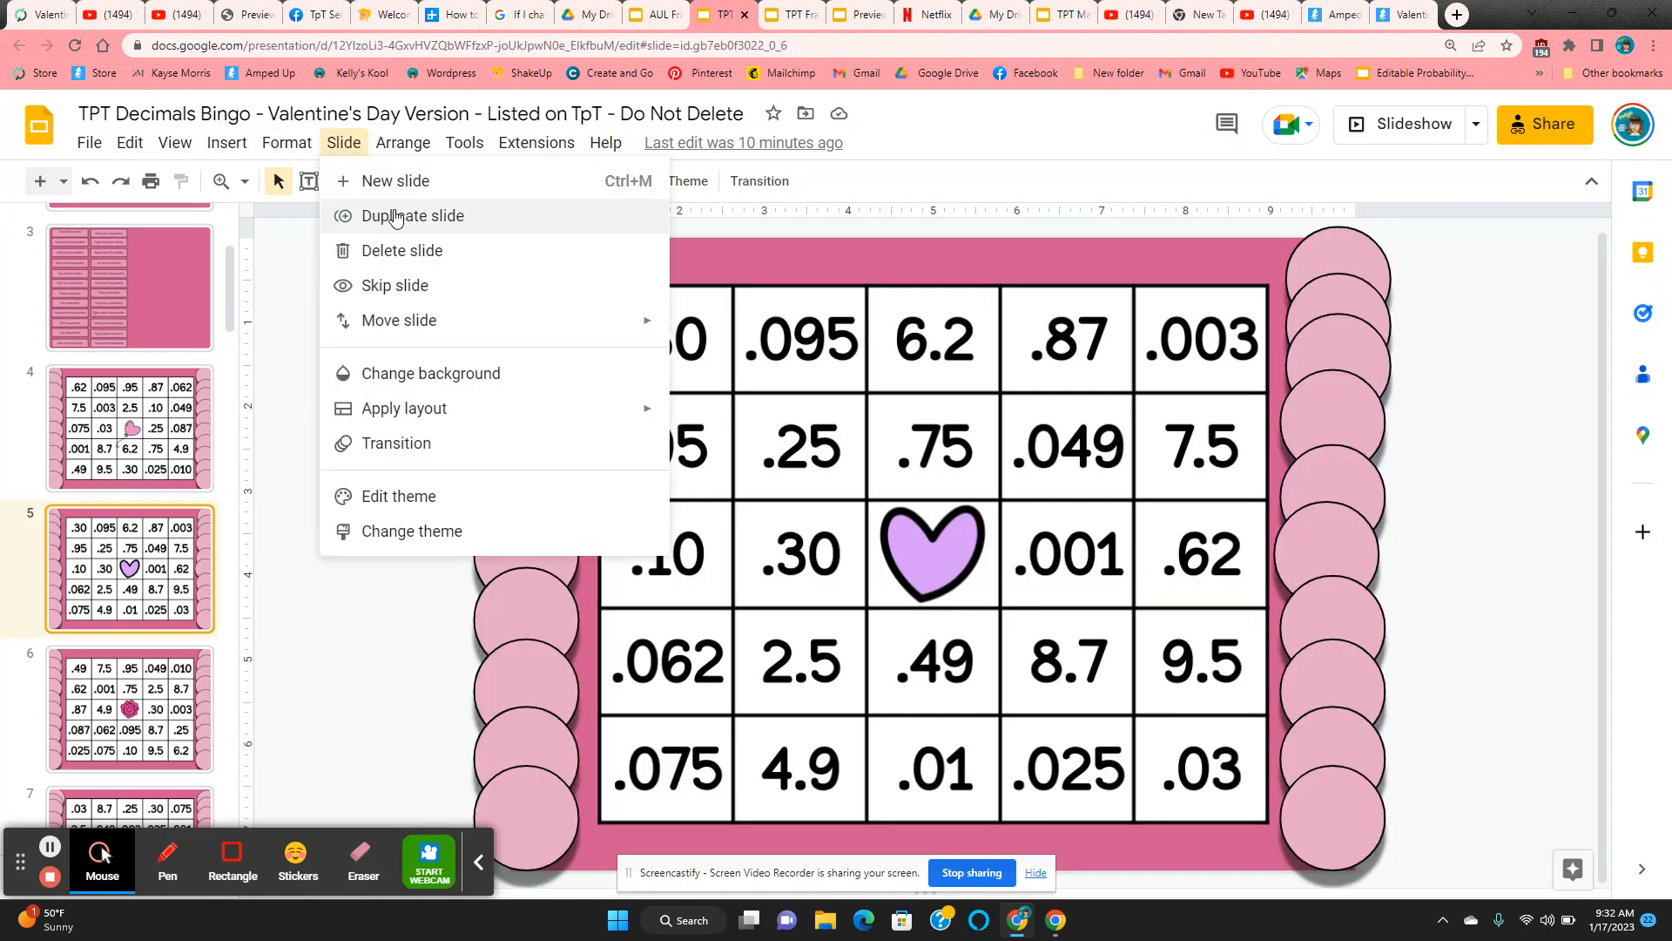
pyautogui.click(329, 615)
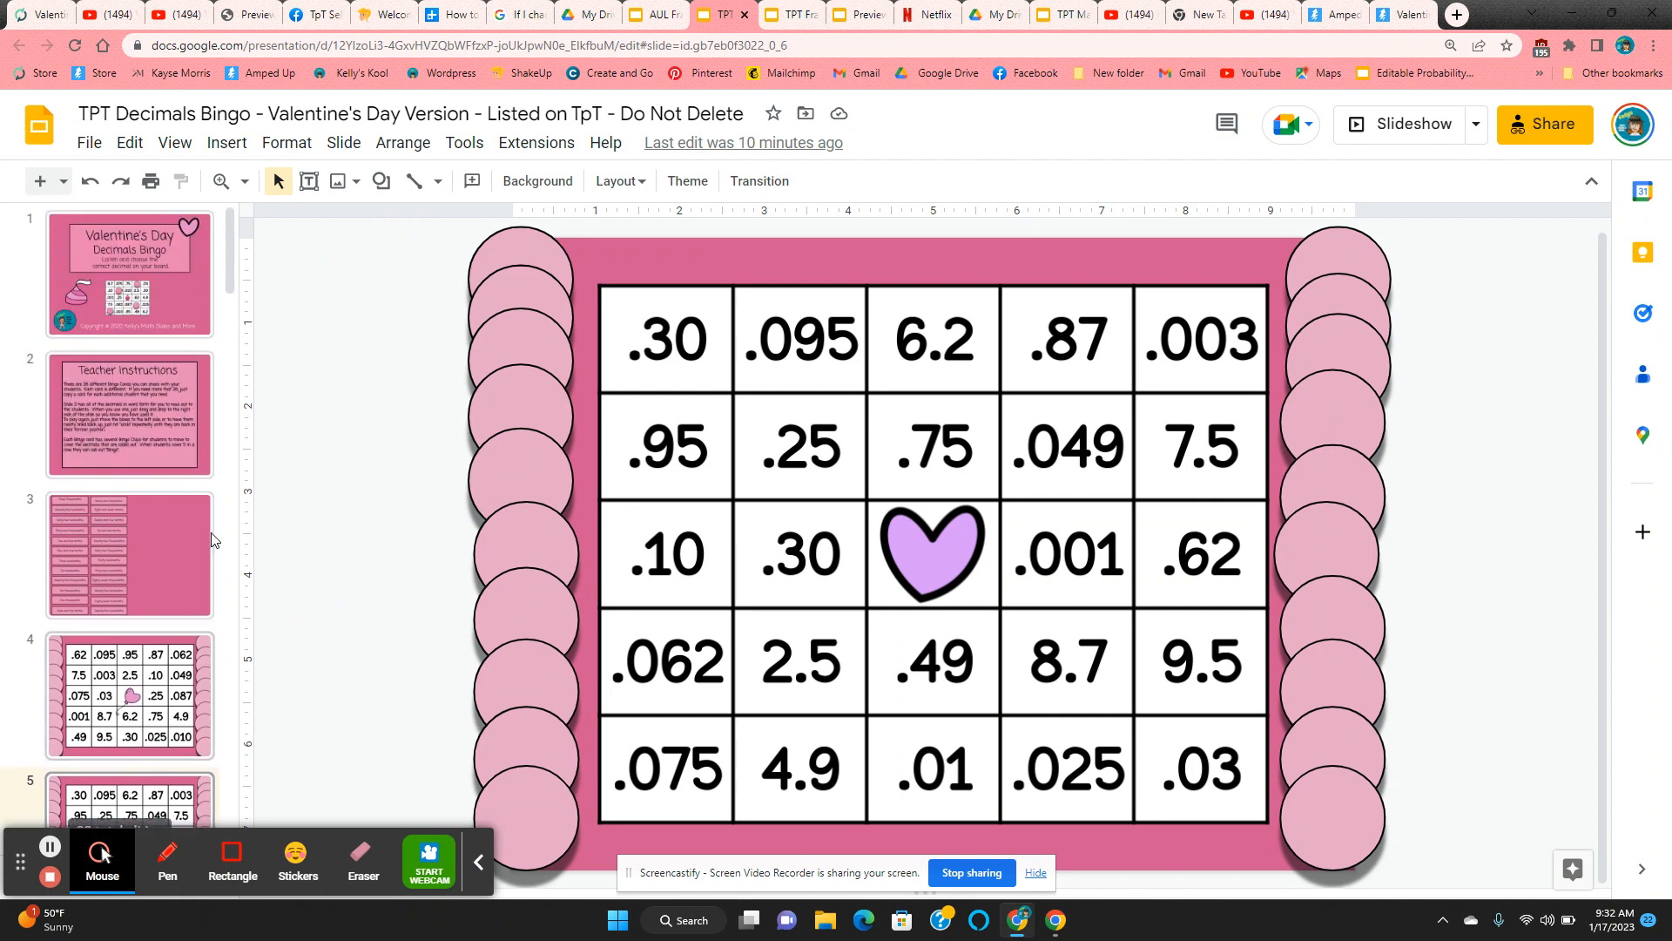
# Move the Ninety-five thousandths, Seven and five tenths and Sixty two Thousandths cards to the right side.
pyautogui.click(131, 554)
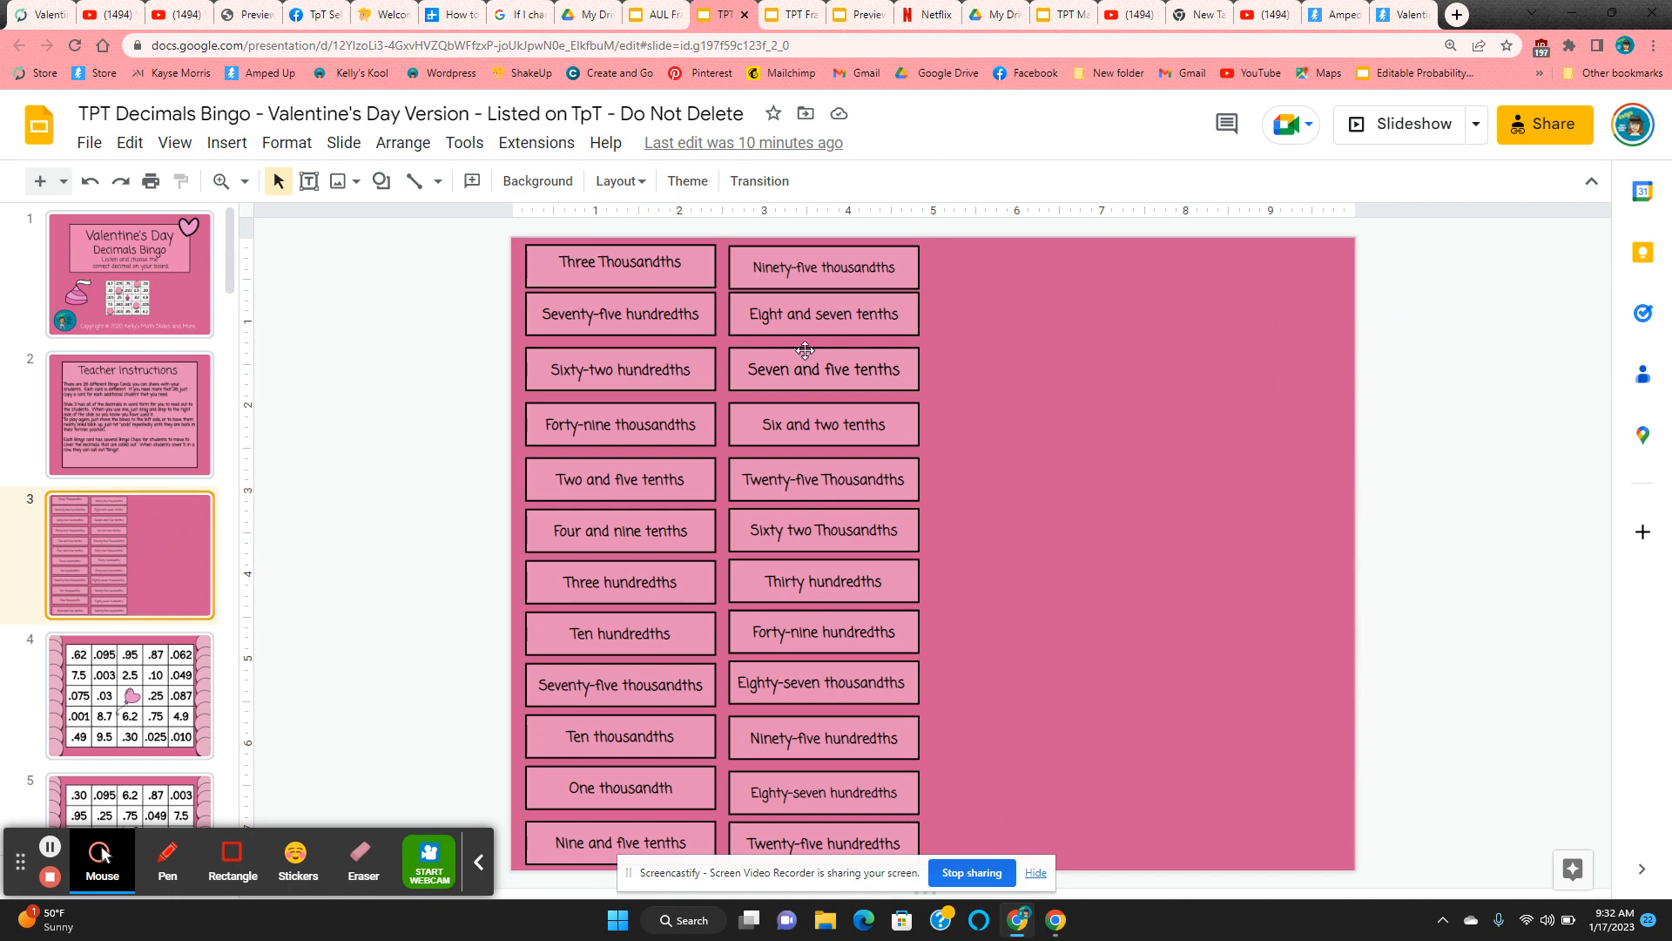
pyautogui.moveTo(916, 270)
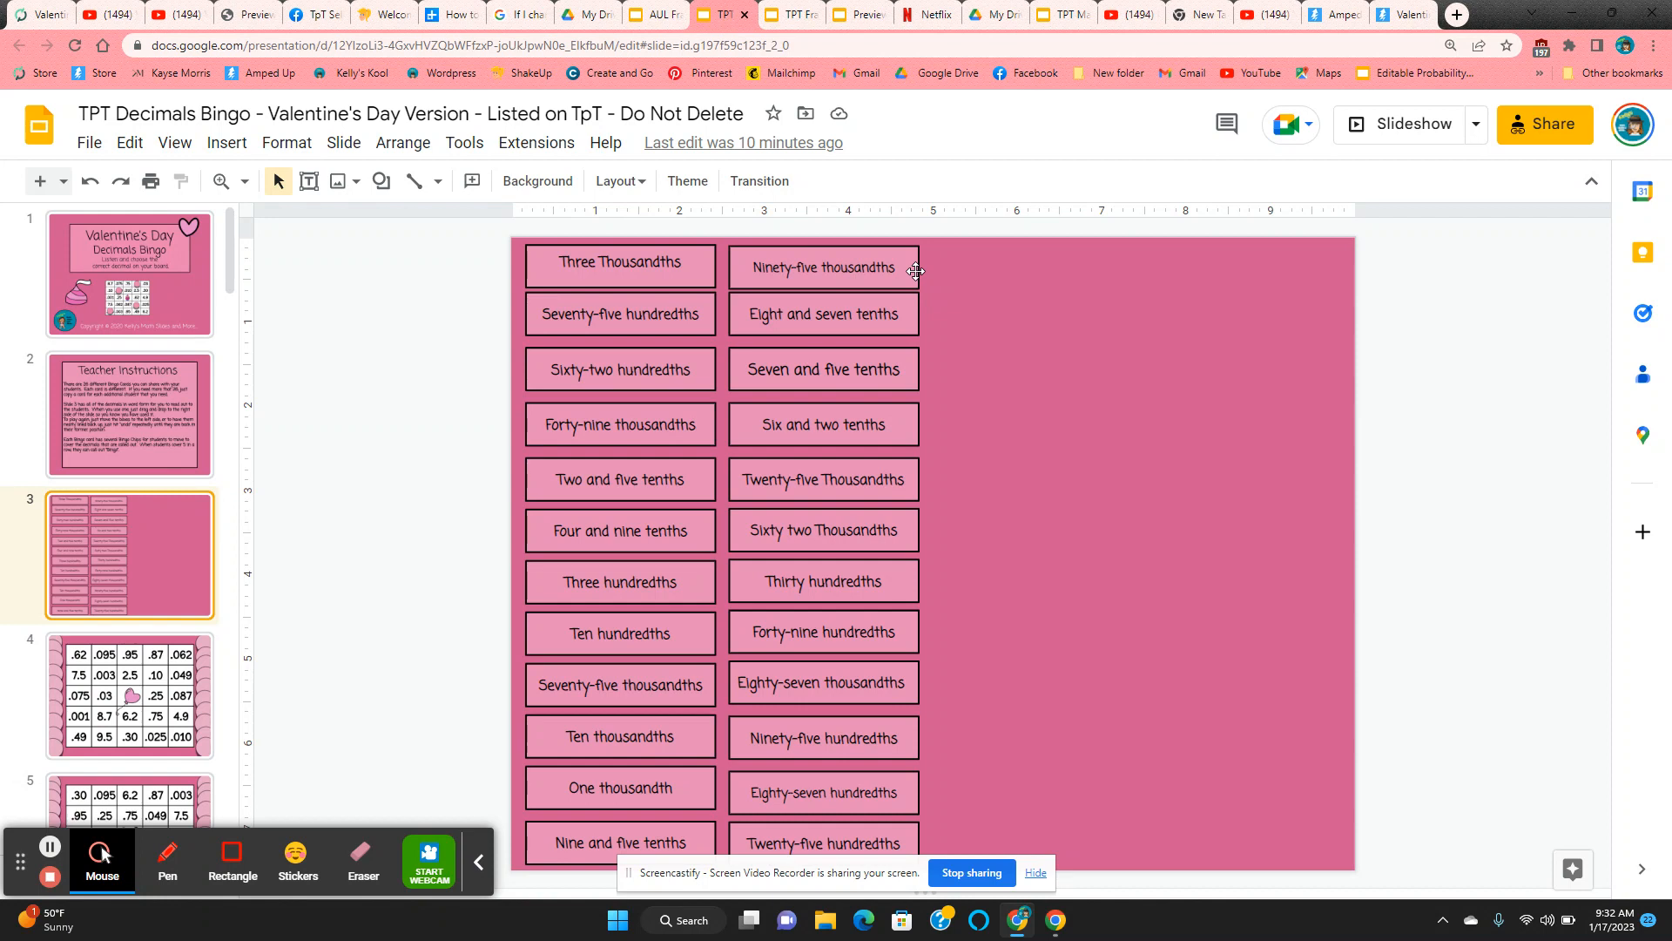
pyautogui.click(822, 269)
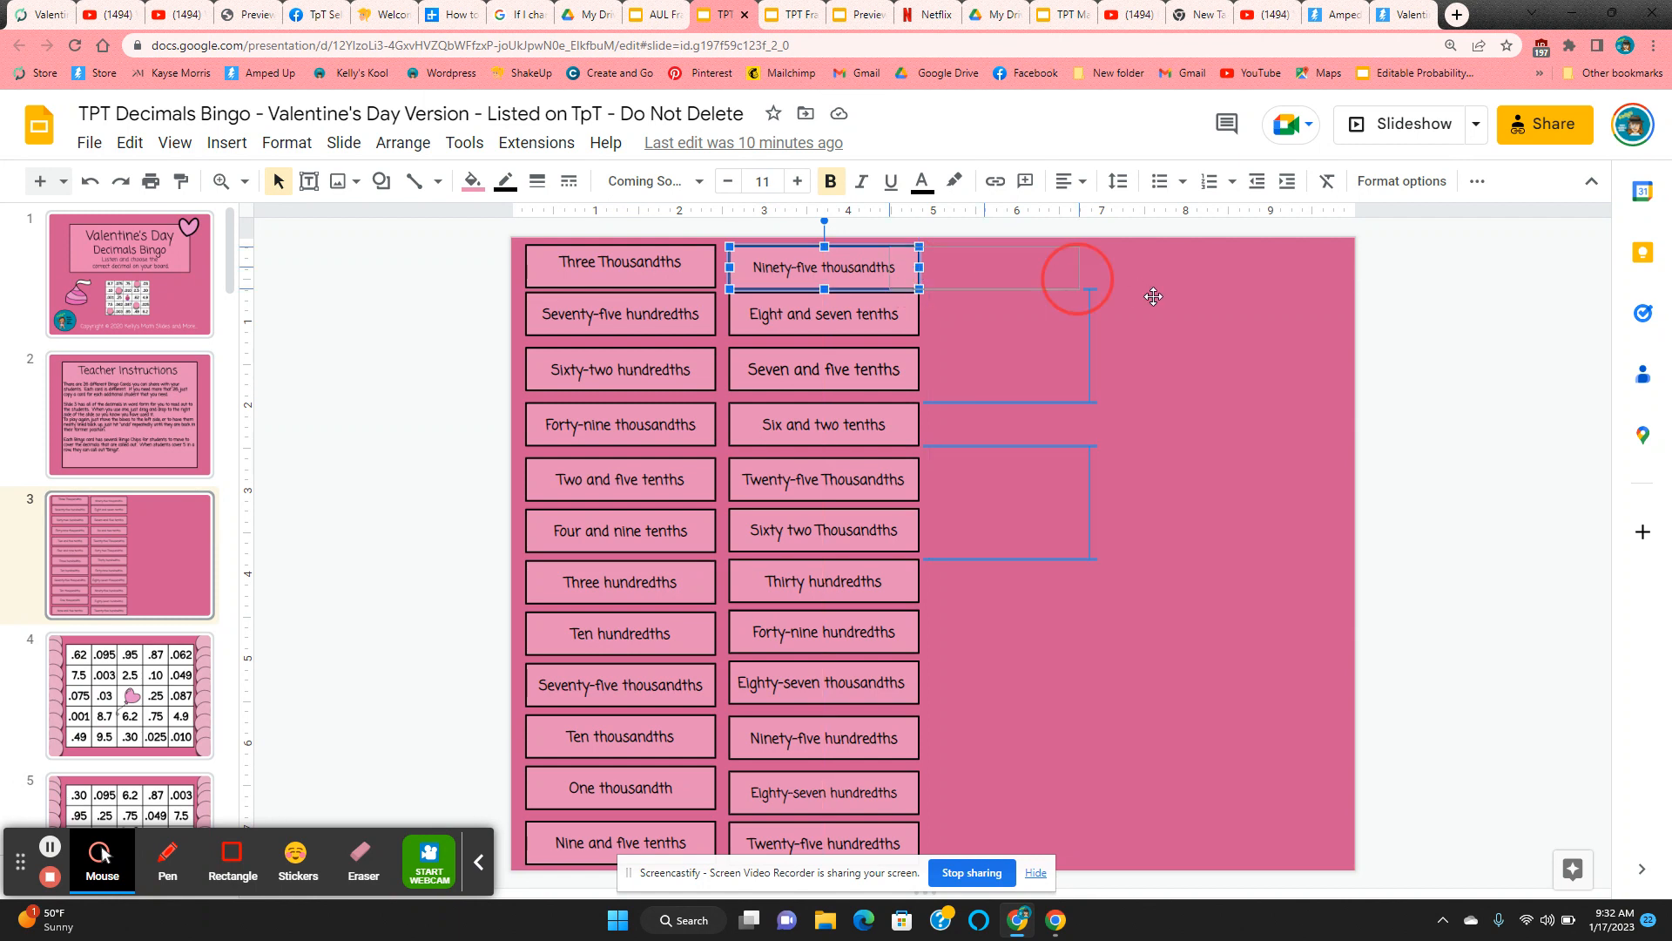
pyautogui.moveTo(823, 269); pyautogui.dragTo(1219, 284)
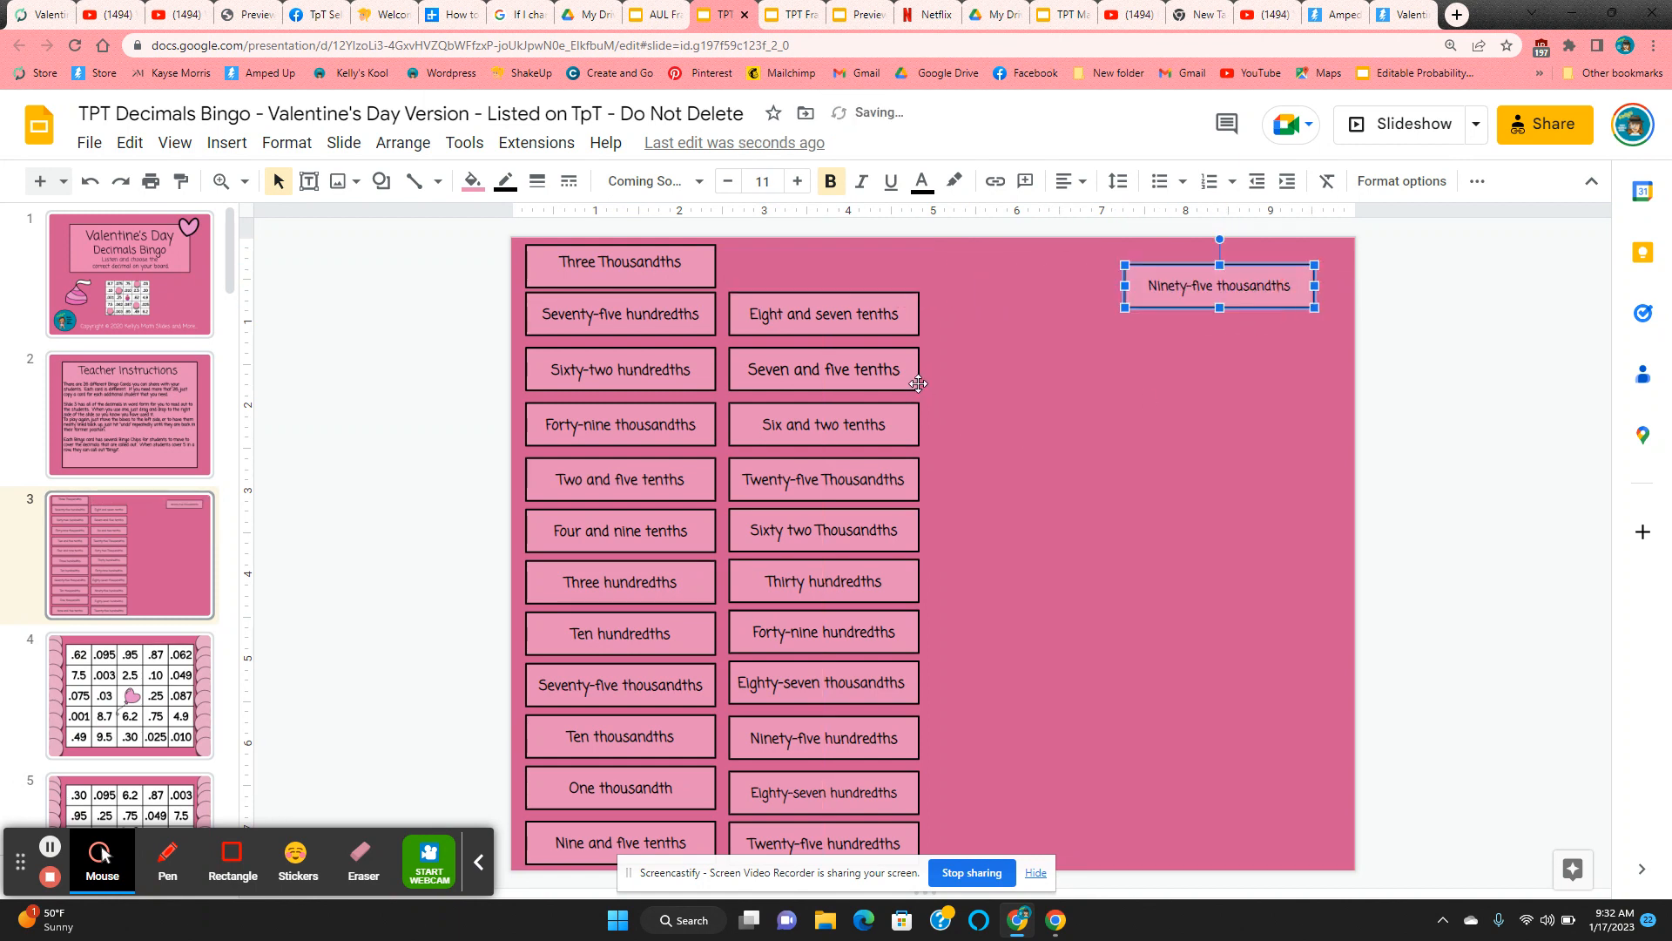
pyautogui.moveTo(823, 370); pyautogui.dragTo(1237, 381)
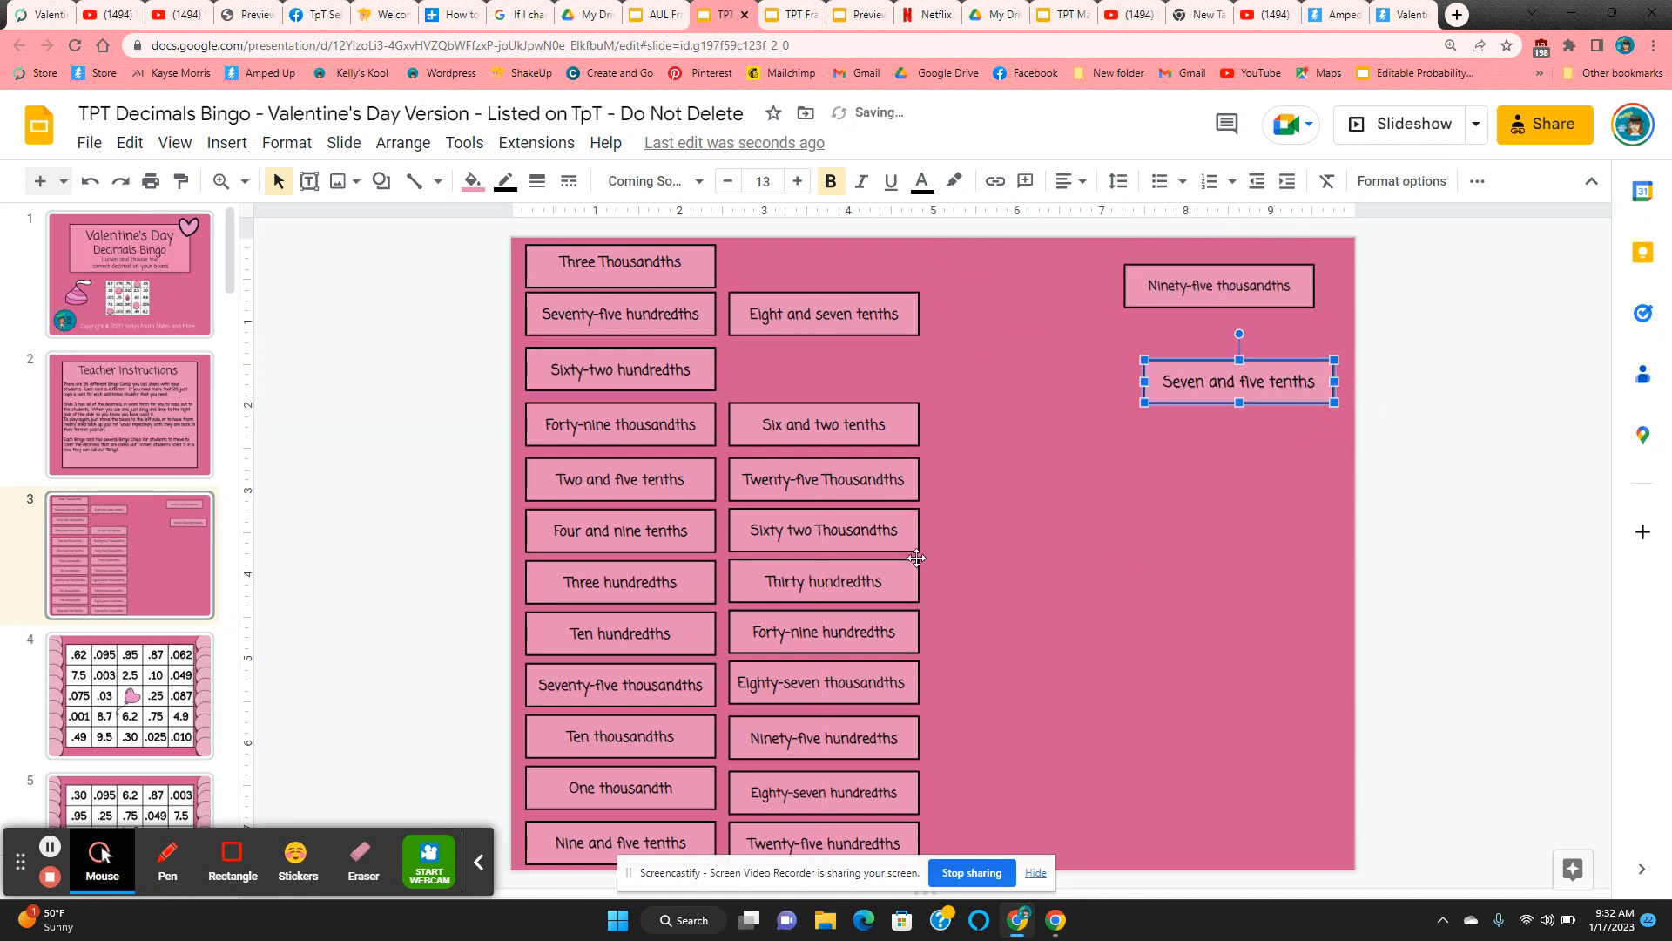
pyautogui.moveTo(822, 530); pyautogui.dragTo(1185, 477)
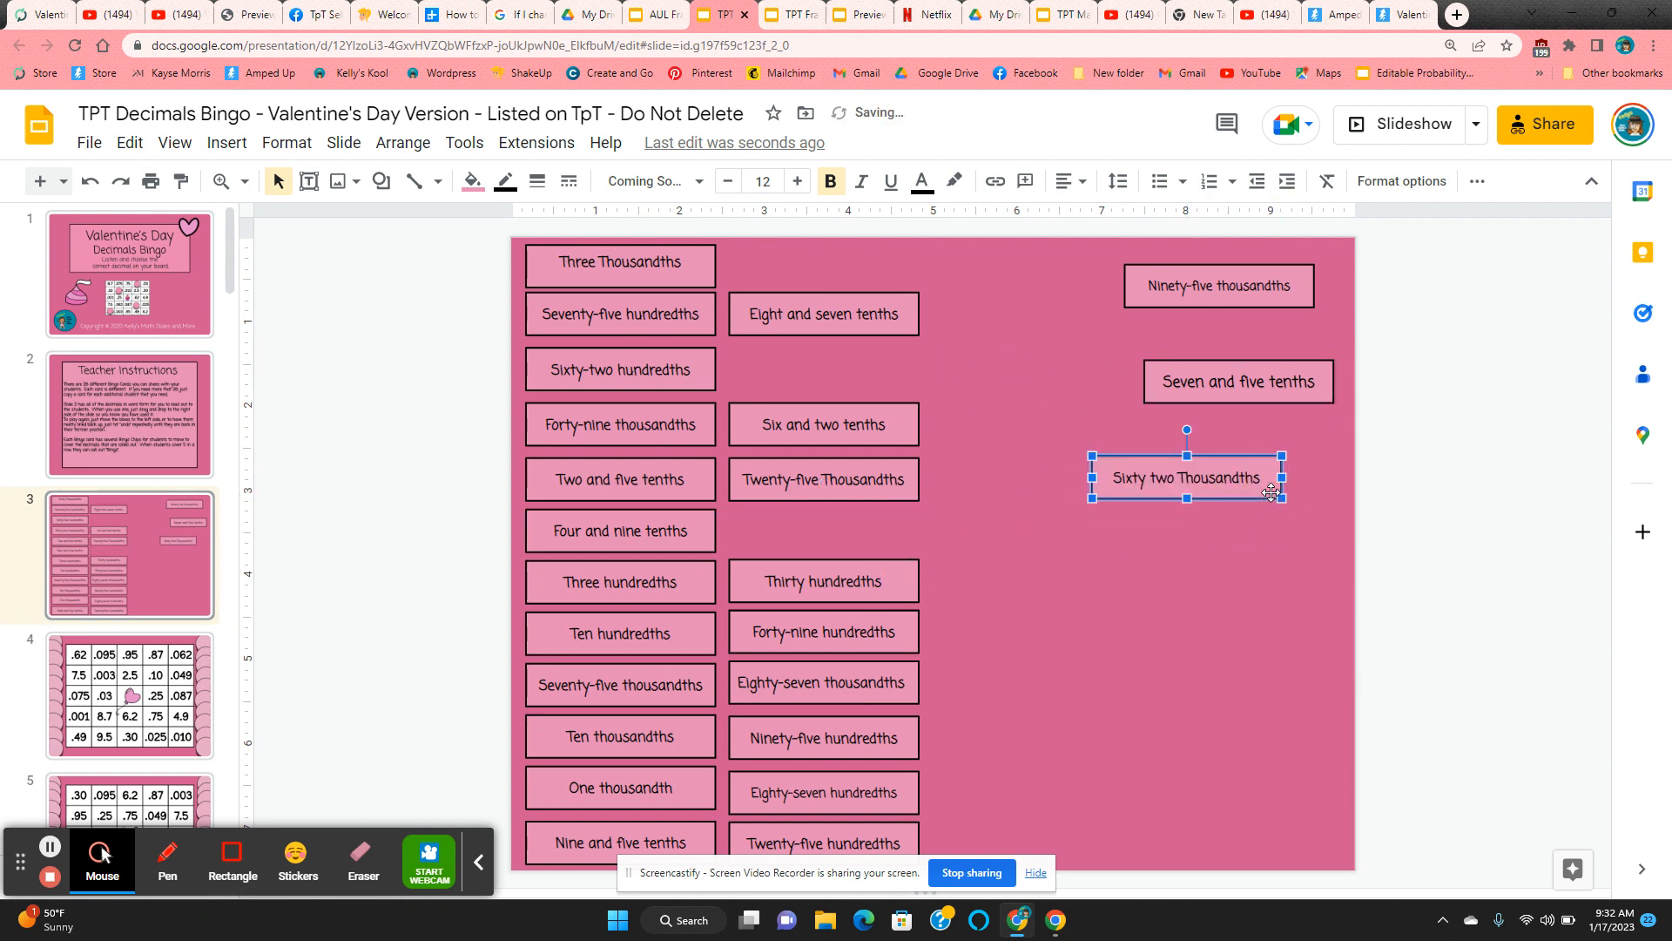
pyautogui.moveTo(126, 223)
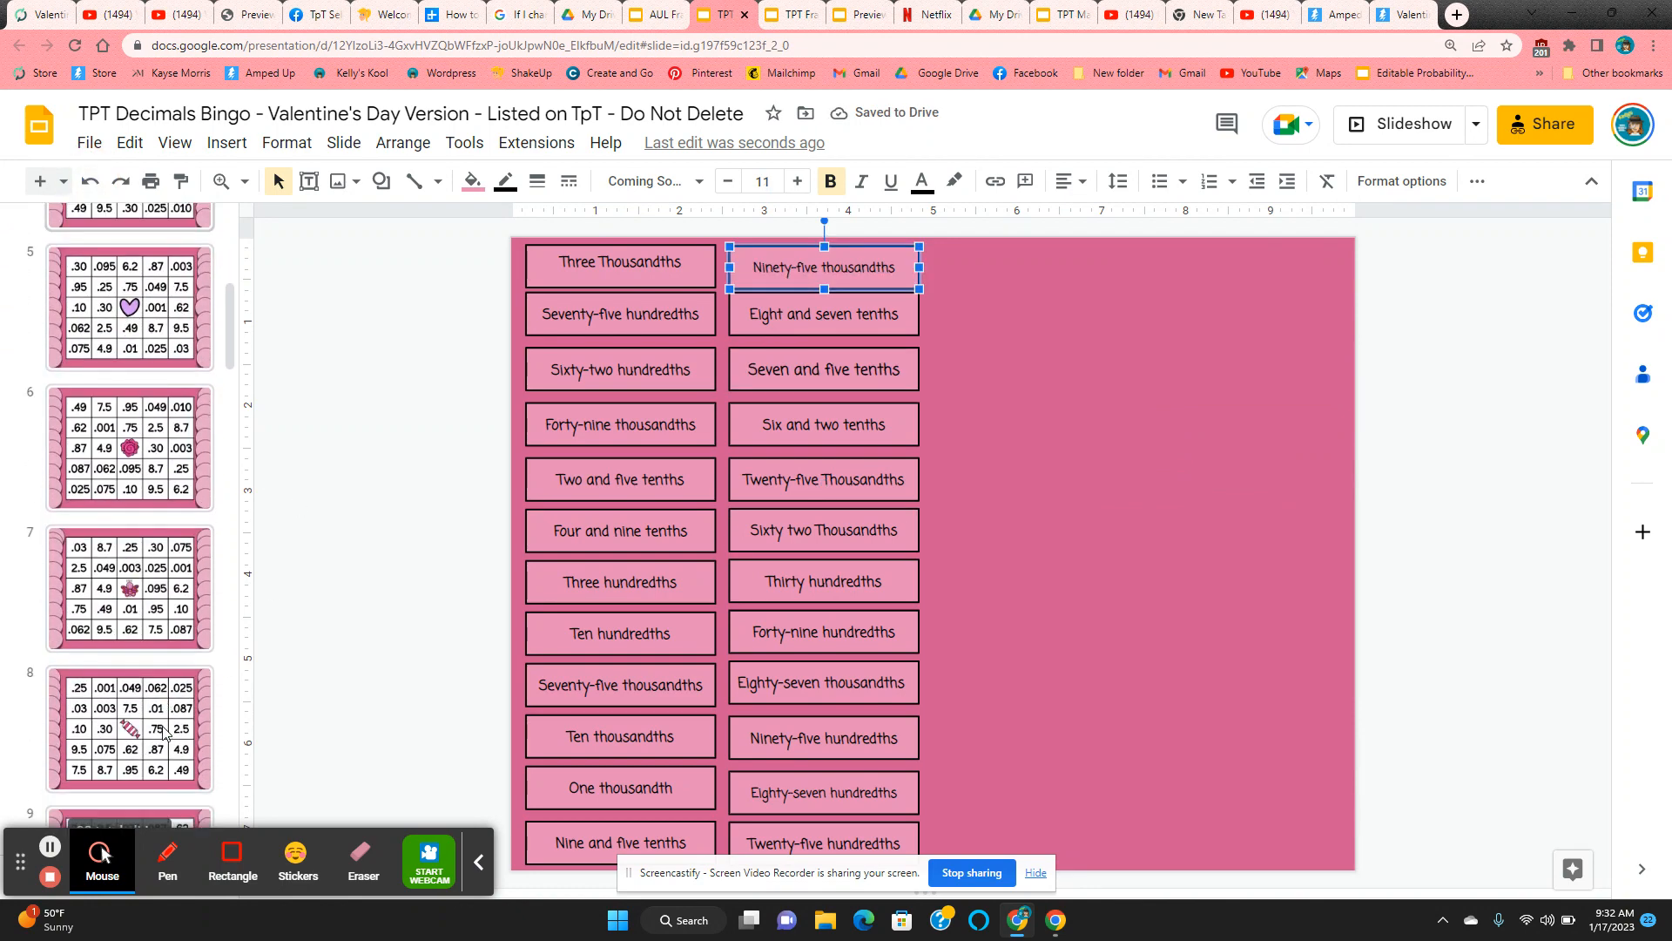
# Write "name" on the bottom-left chip of the 2.5 bingo card, correcting the typo "mane".
pyautogui.scroll(-3)
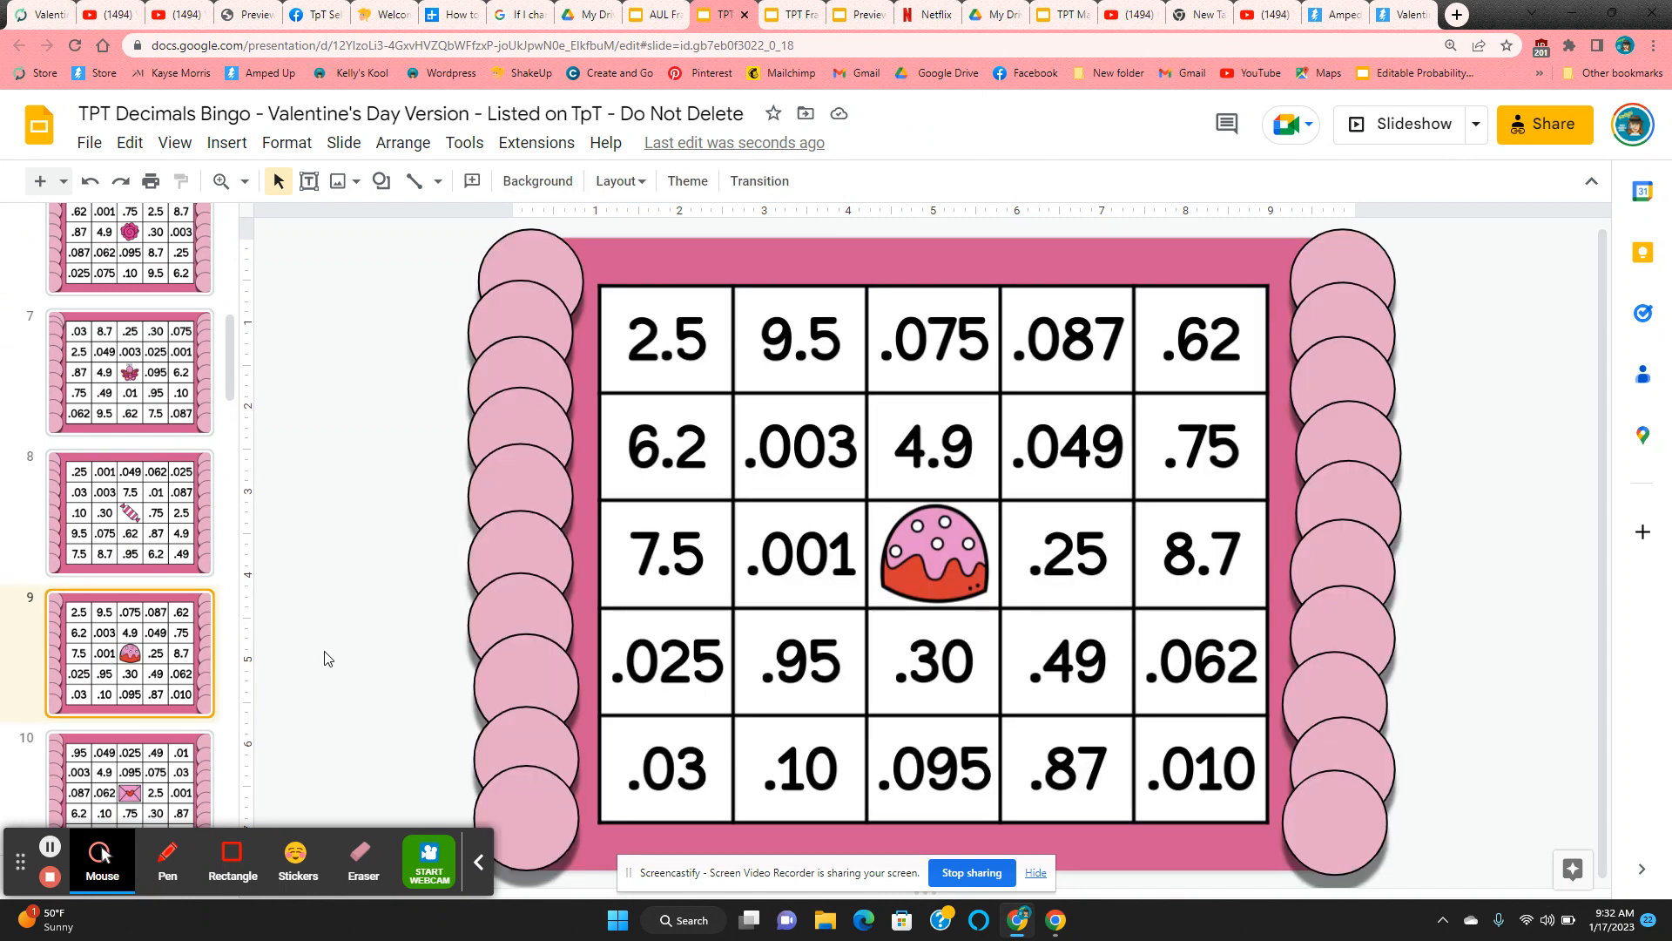
pyautogui.moveTo(543, 815)
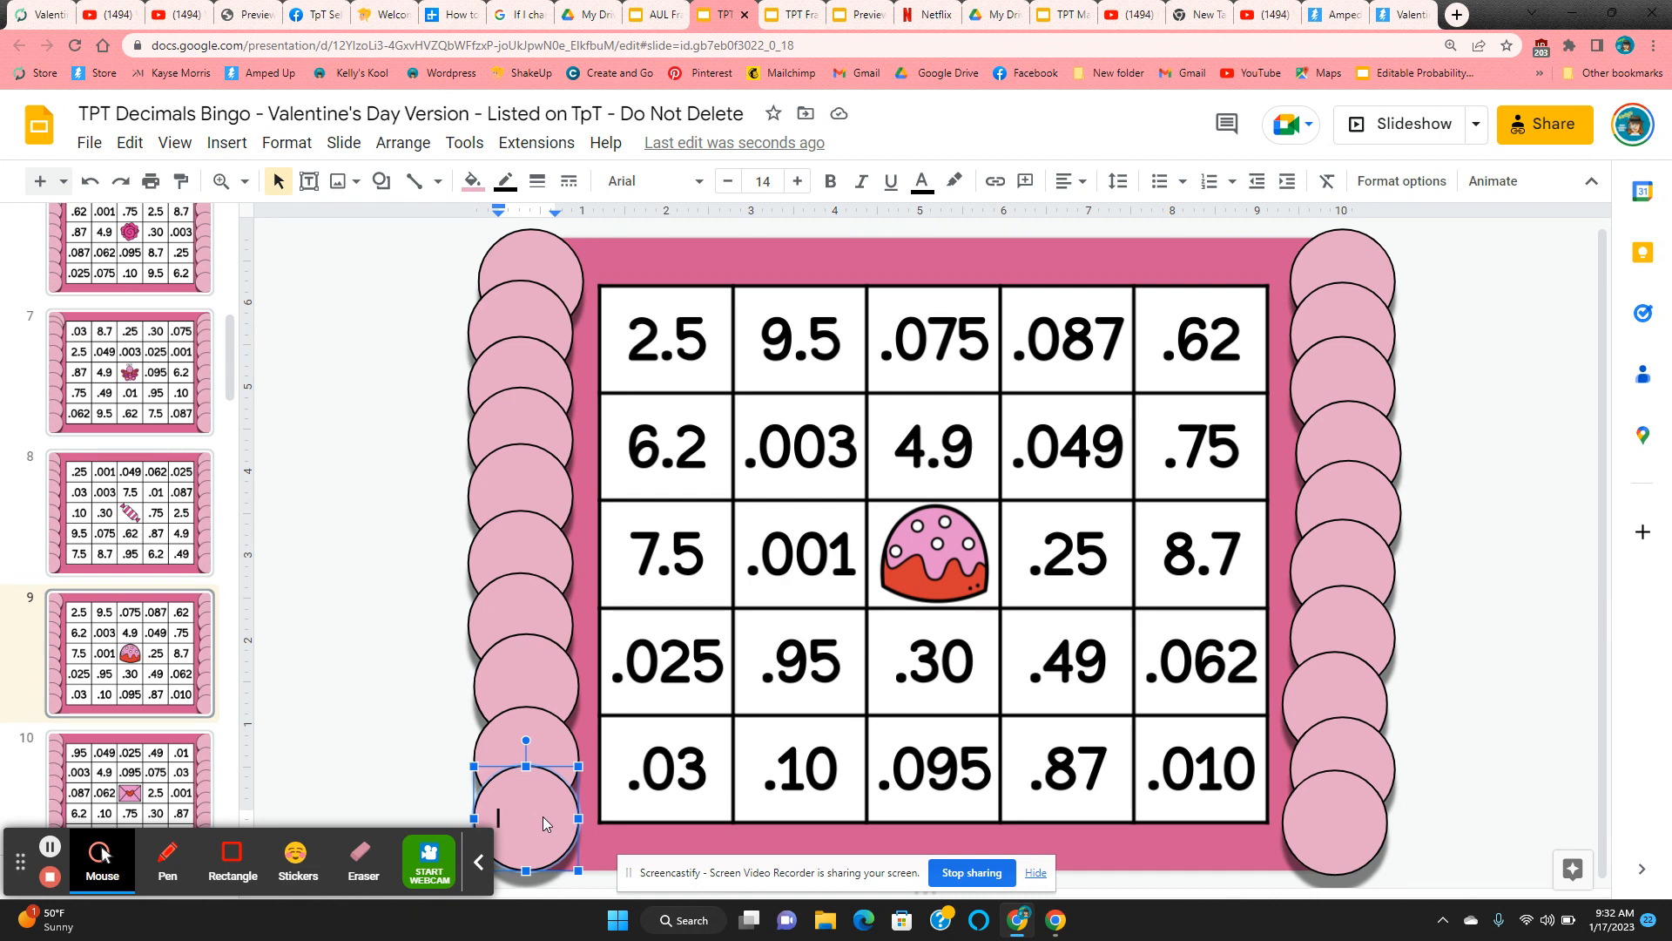
pyautogui.write('mane')
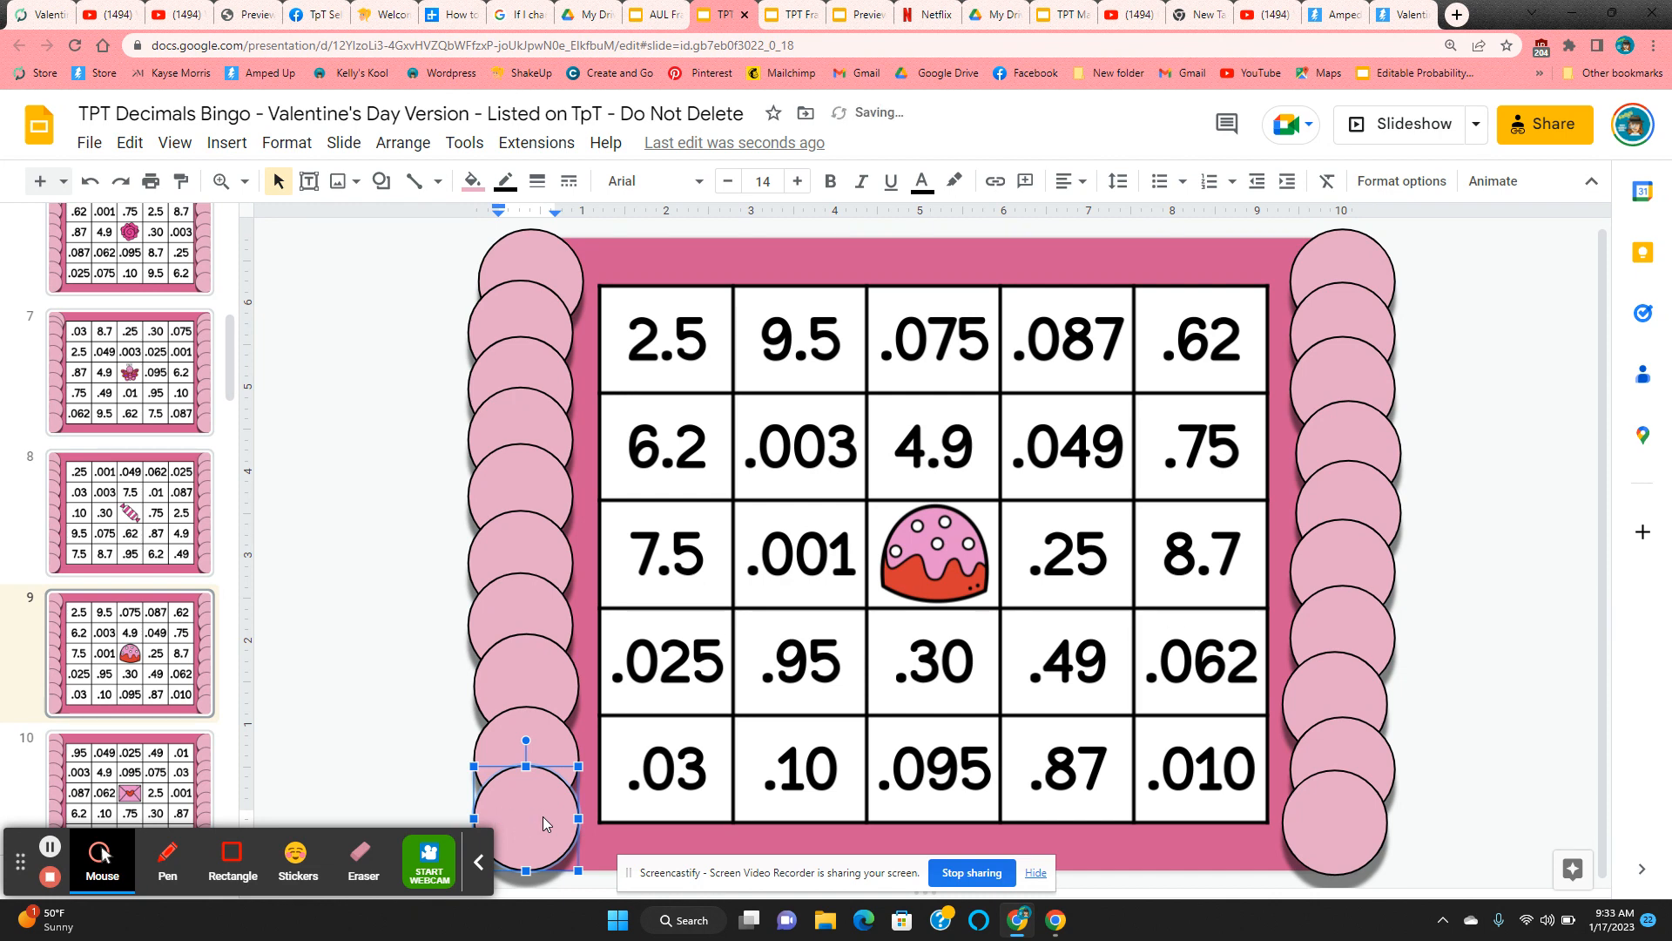
pyautogui.write('name')
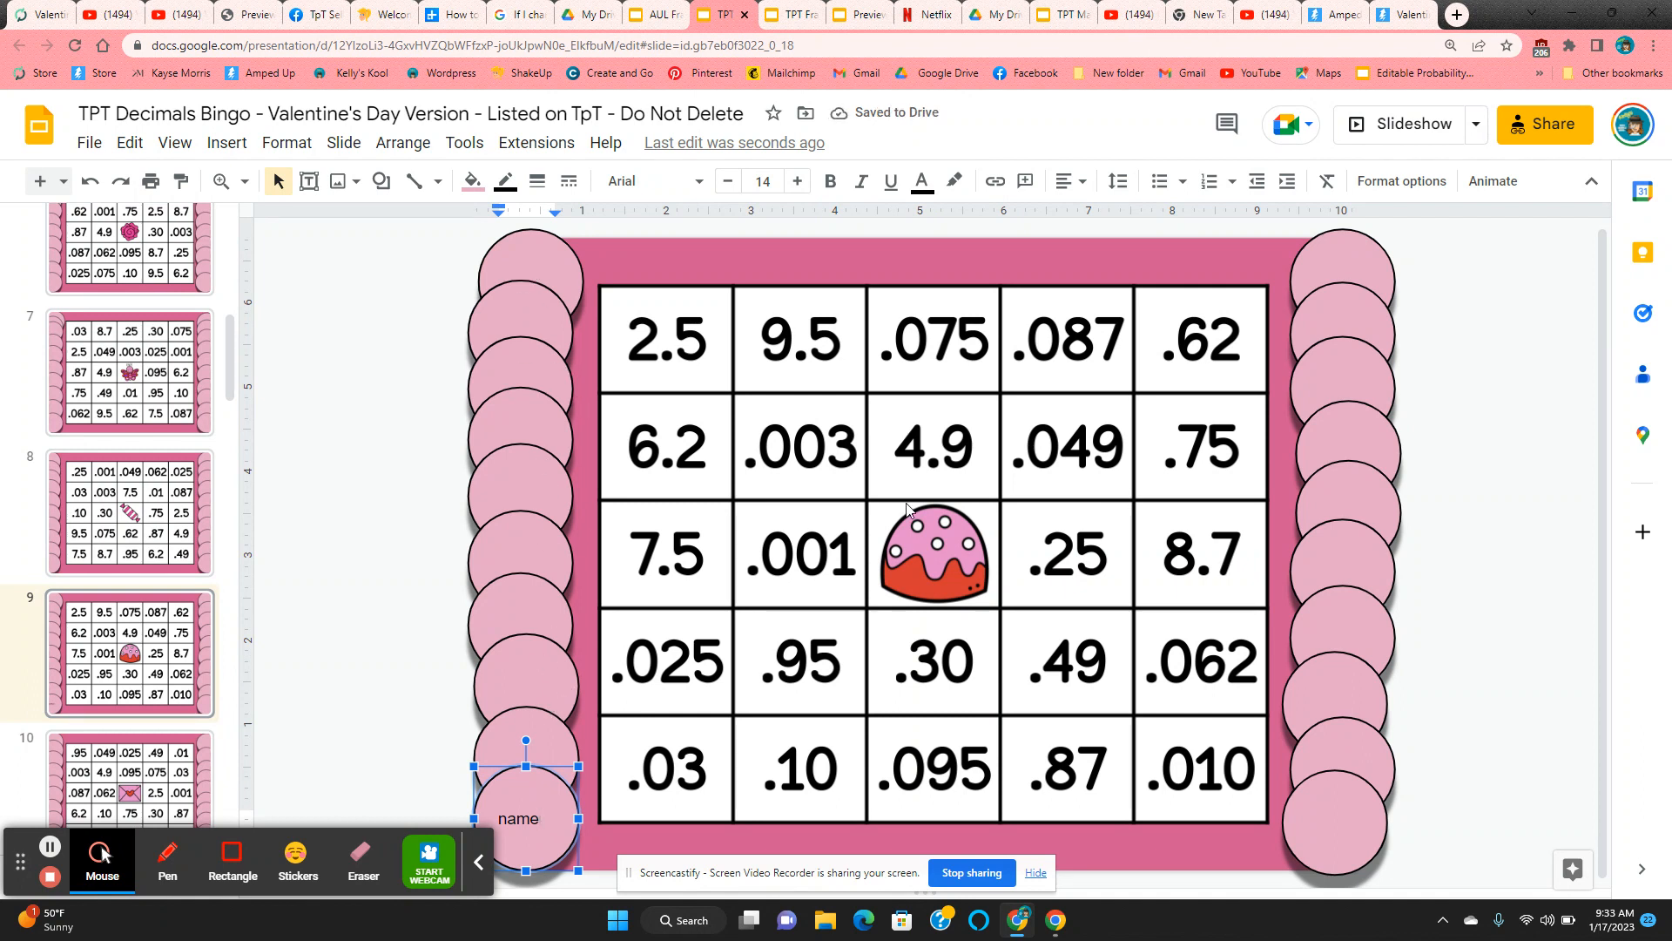
pyautogui.moveTo(802, 502)
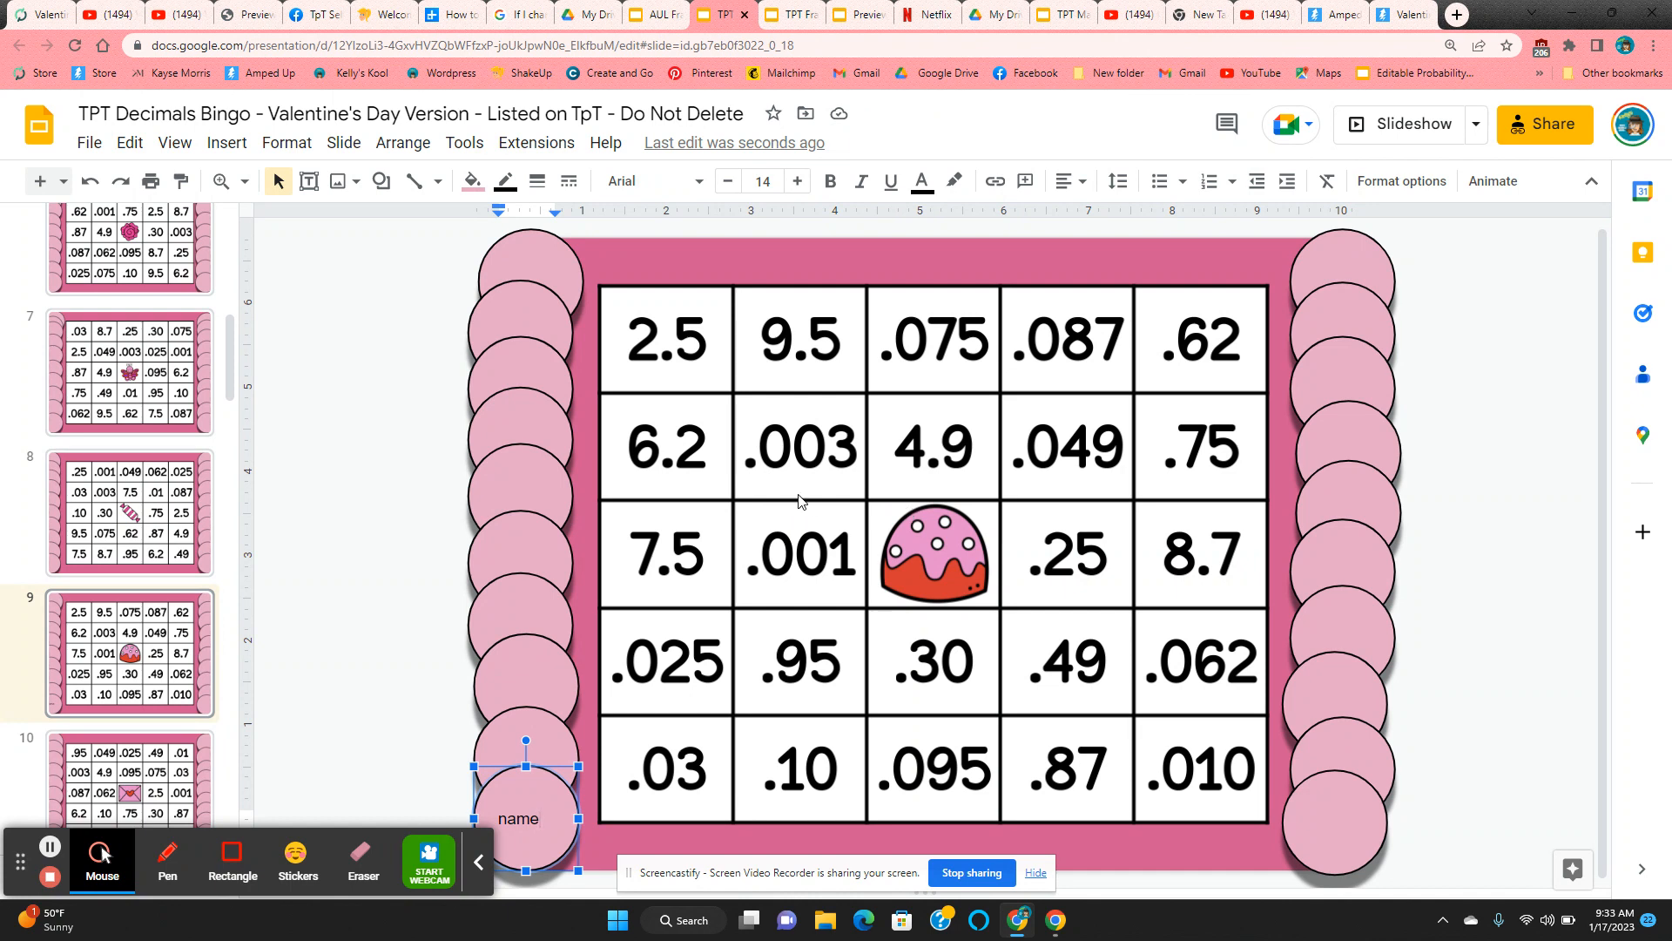
pyautogui.moveTo(533, 277)
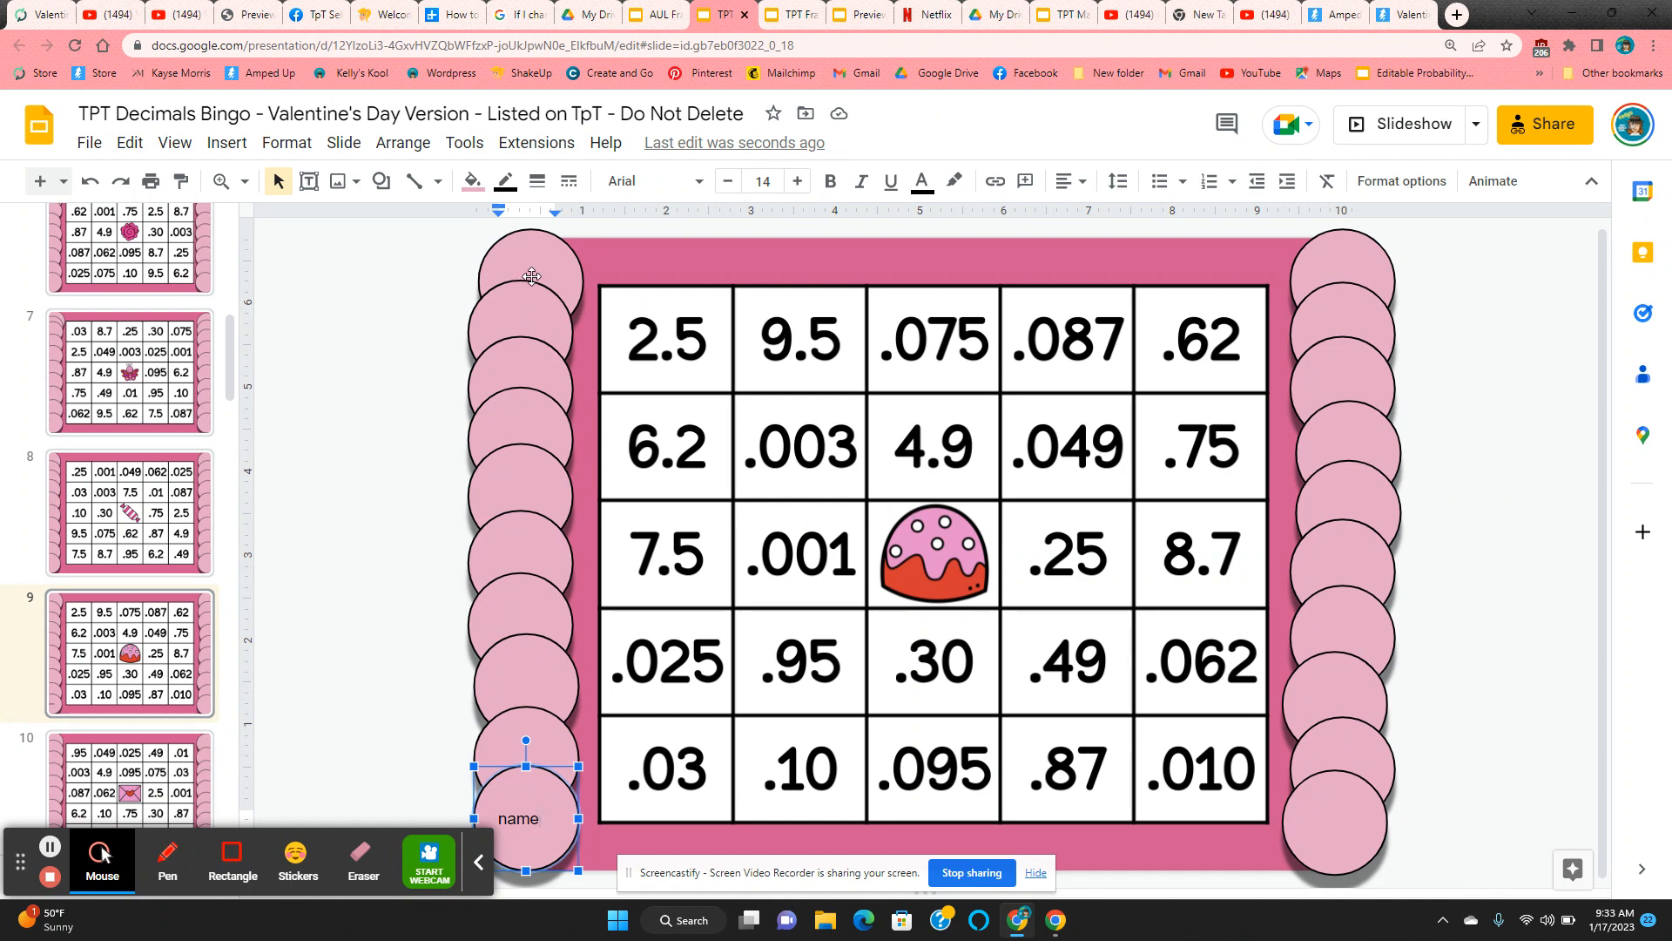
pyautogui.moveTo(519, 254)
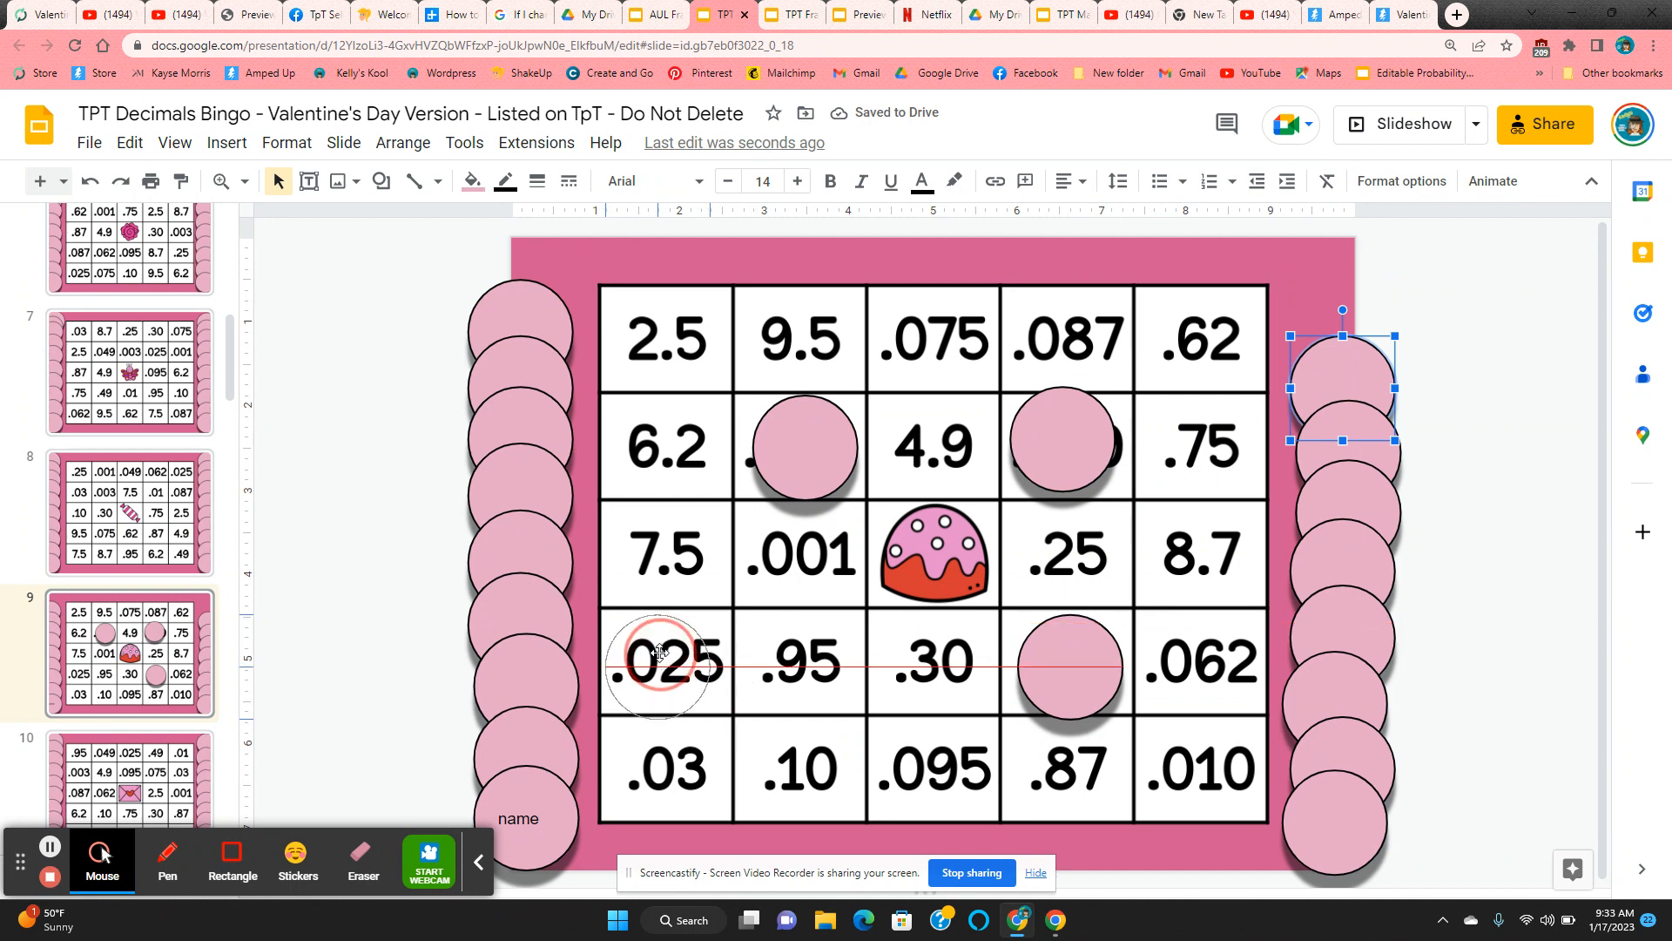
# Cover the .025 square with a chip and reposition two placed chips on the card.
pyautogui.moveTo(1342, 389); pyautogui.dragTo(659, 667)
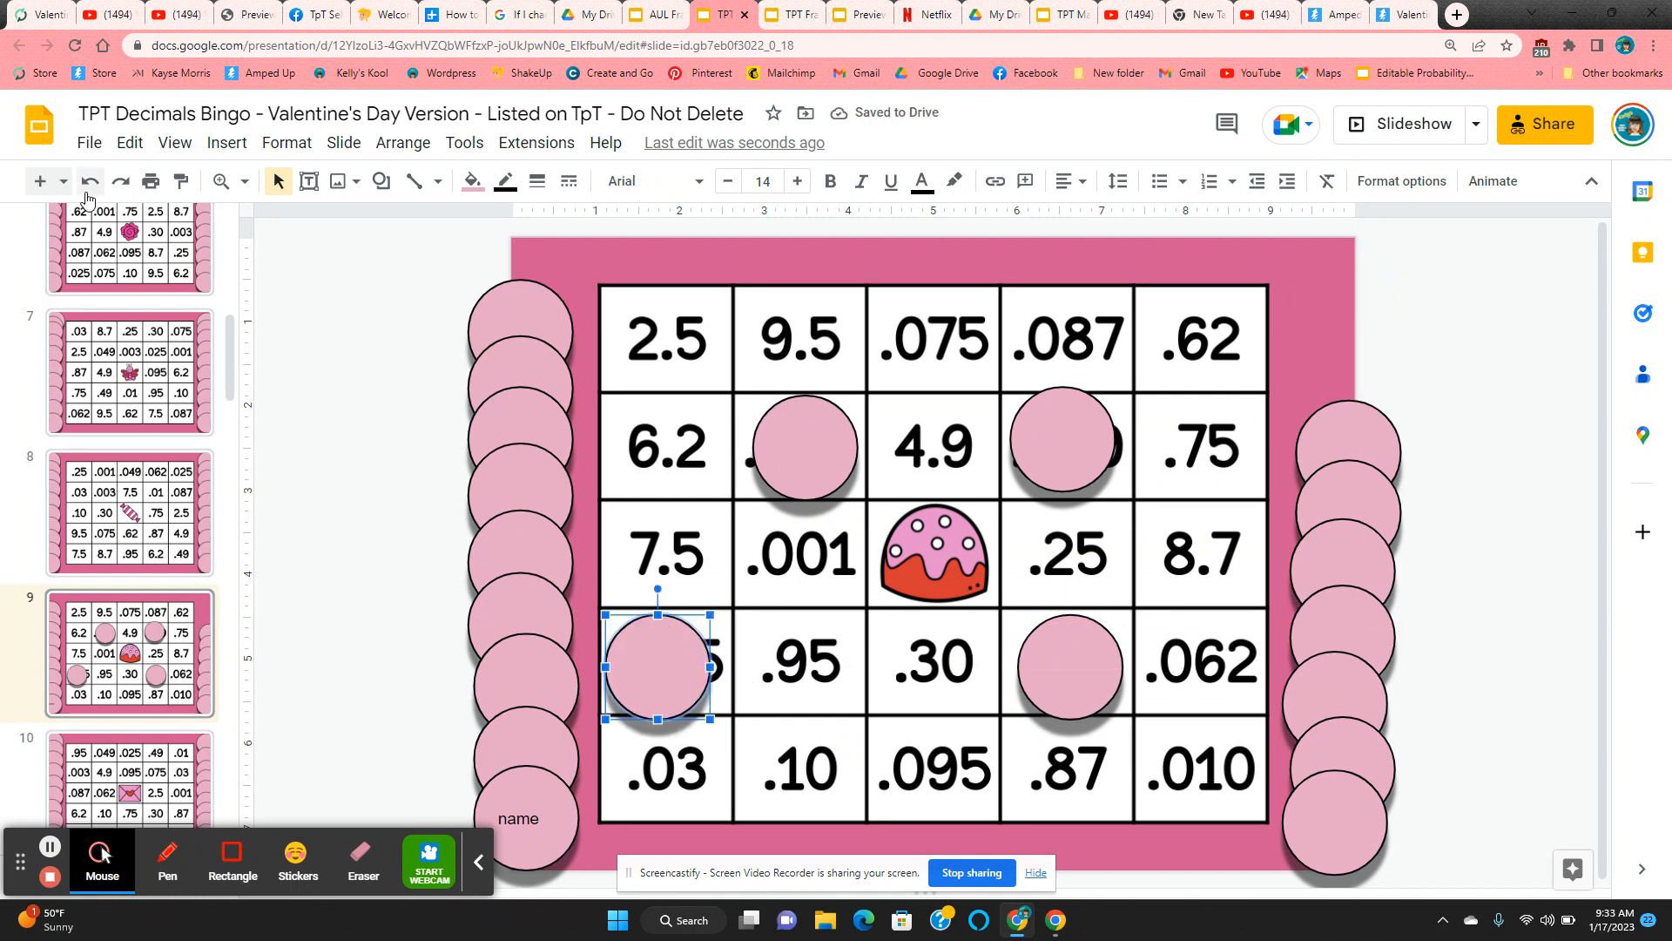
pyautogui.moveTo(427, 390)
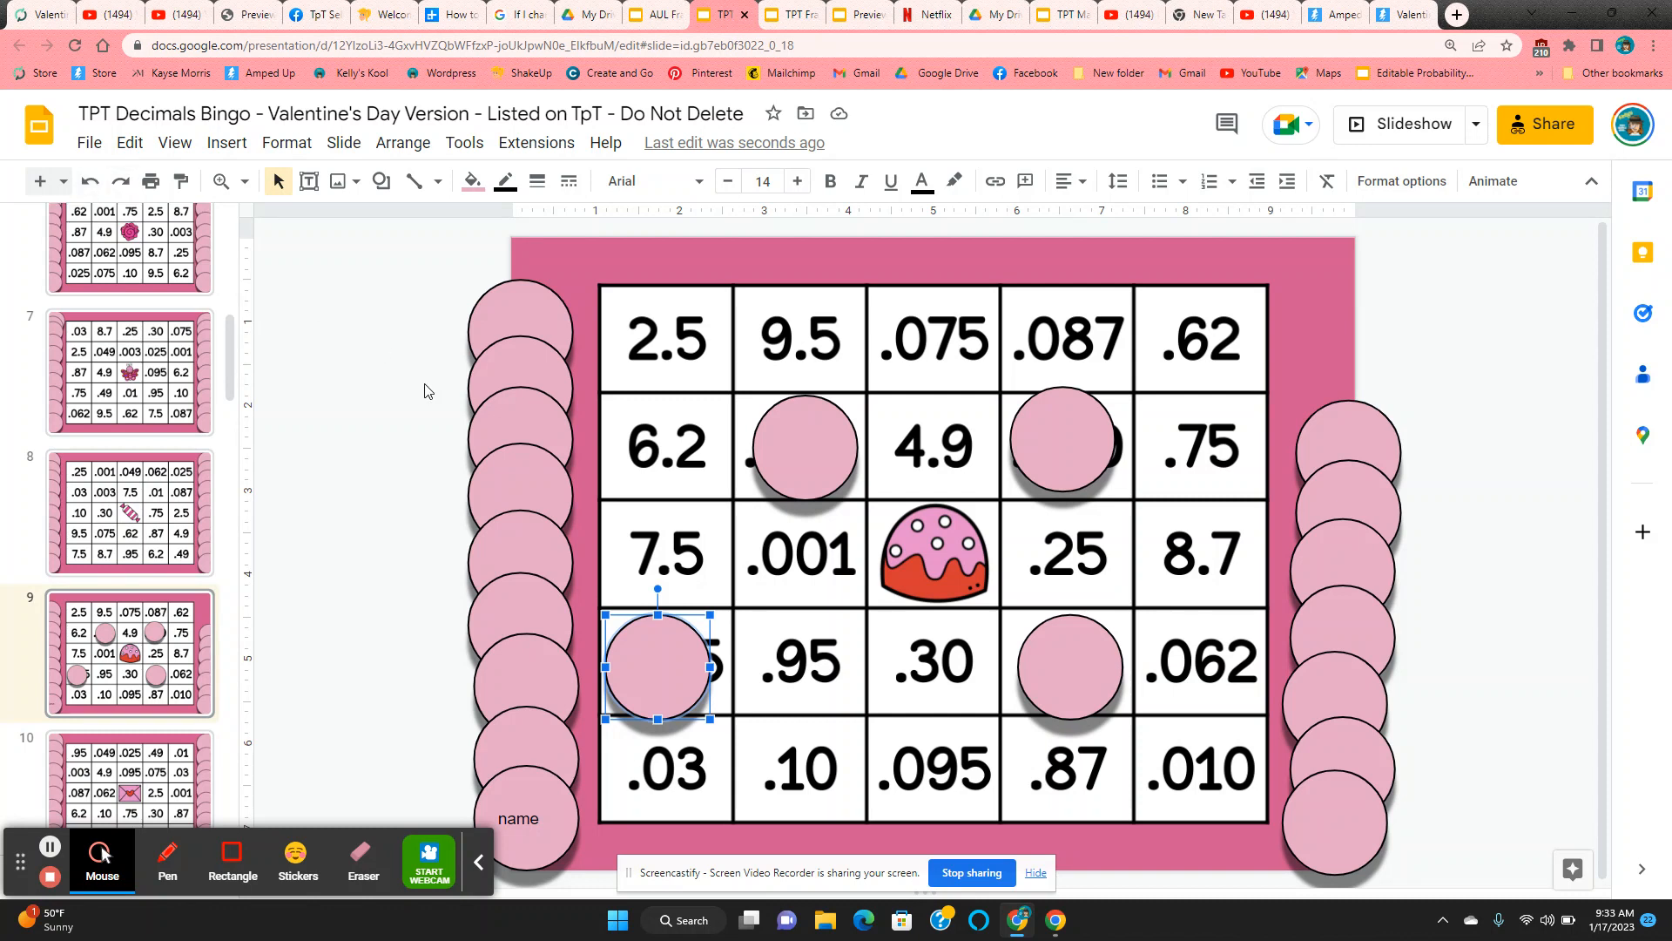
pyautogui.moveTo(554, 800)
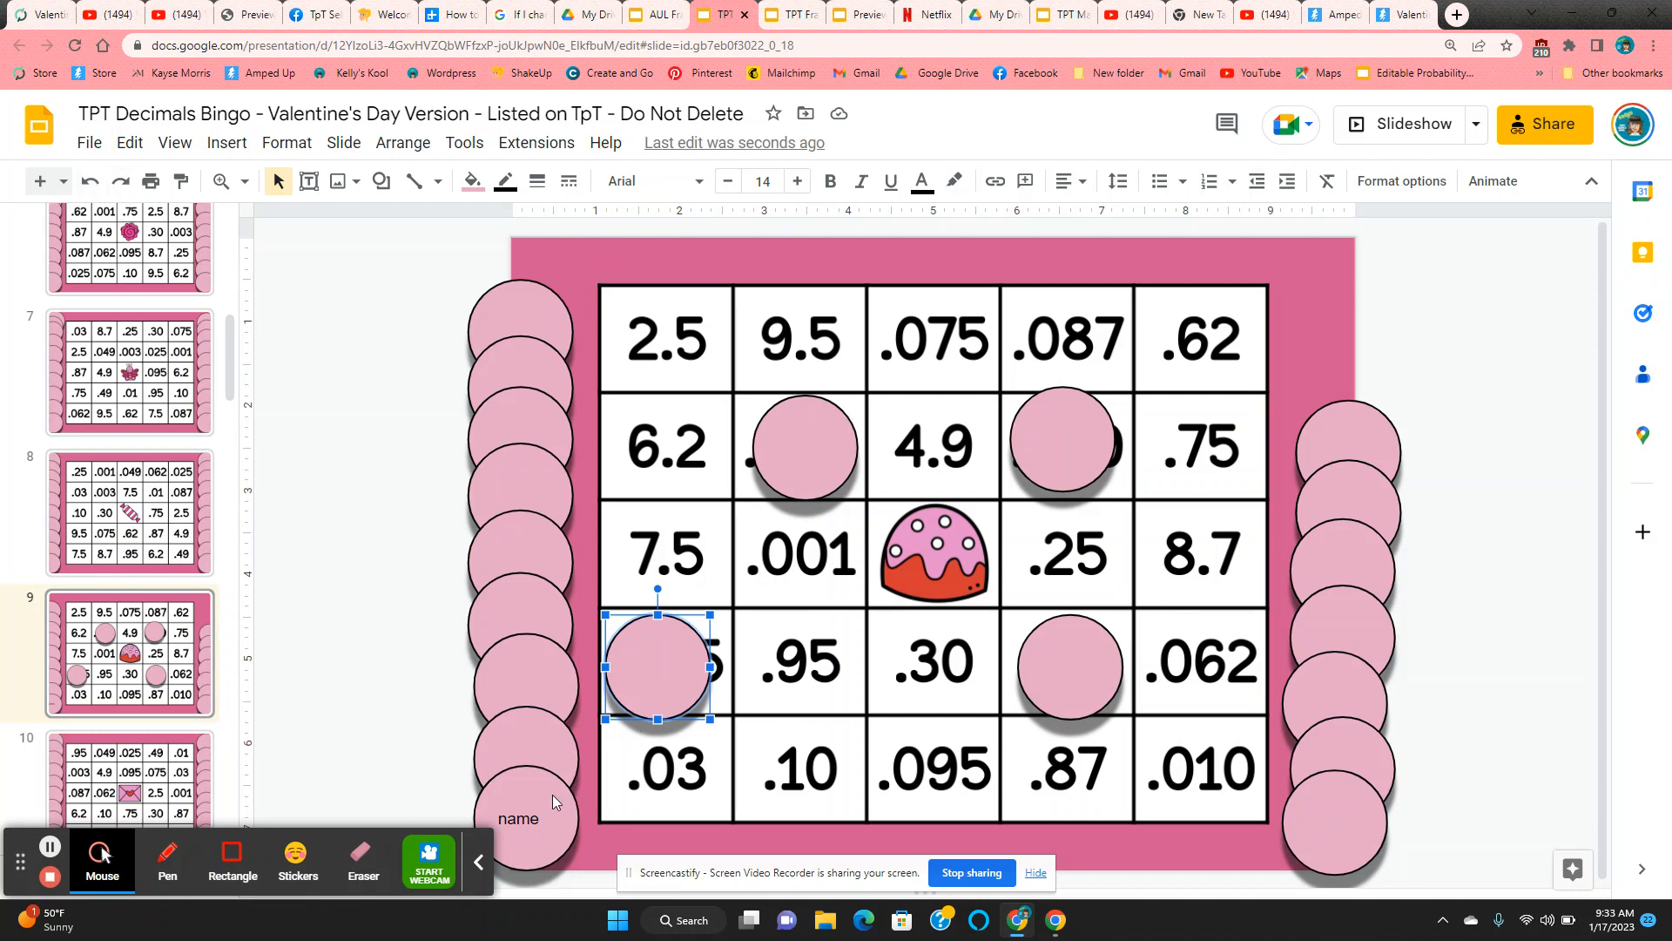
pyautogui.moveTo(881, 415)
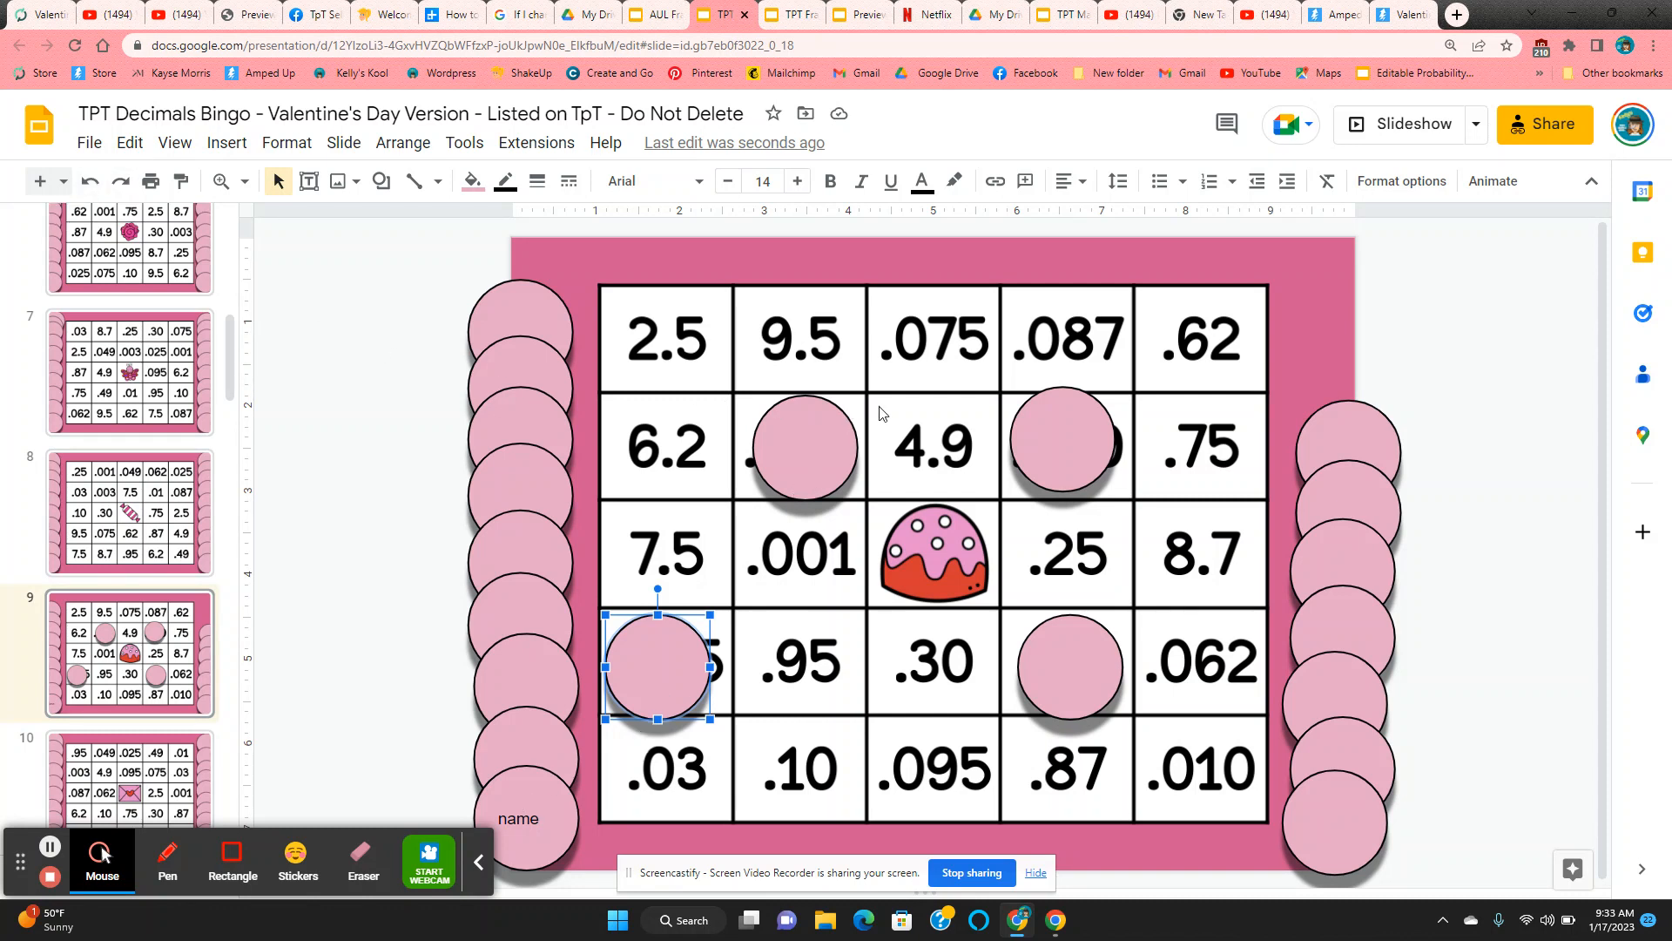
pyautogui.moveTo(866, 420)
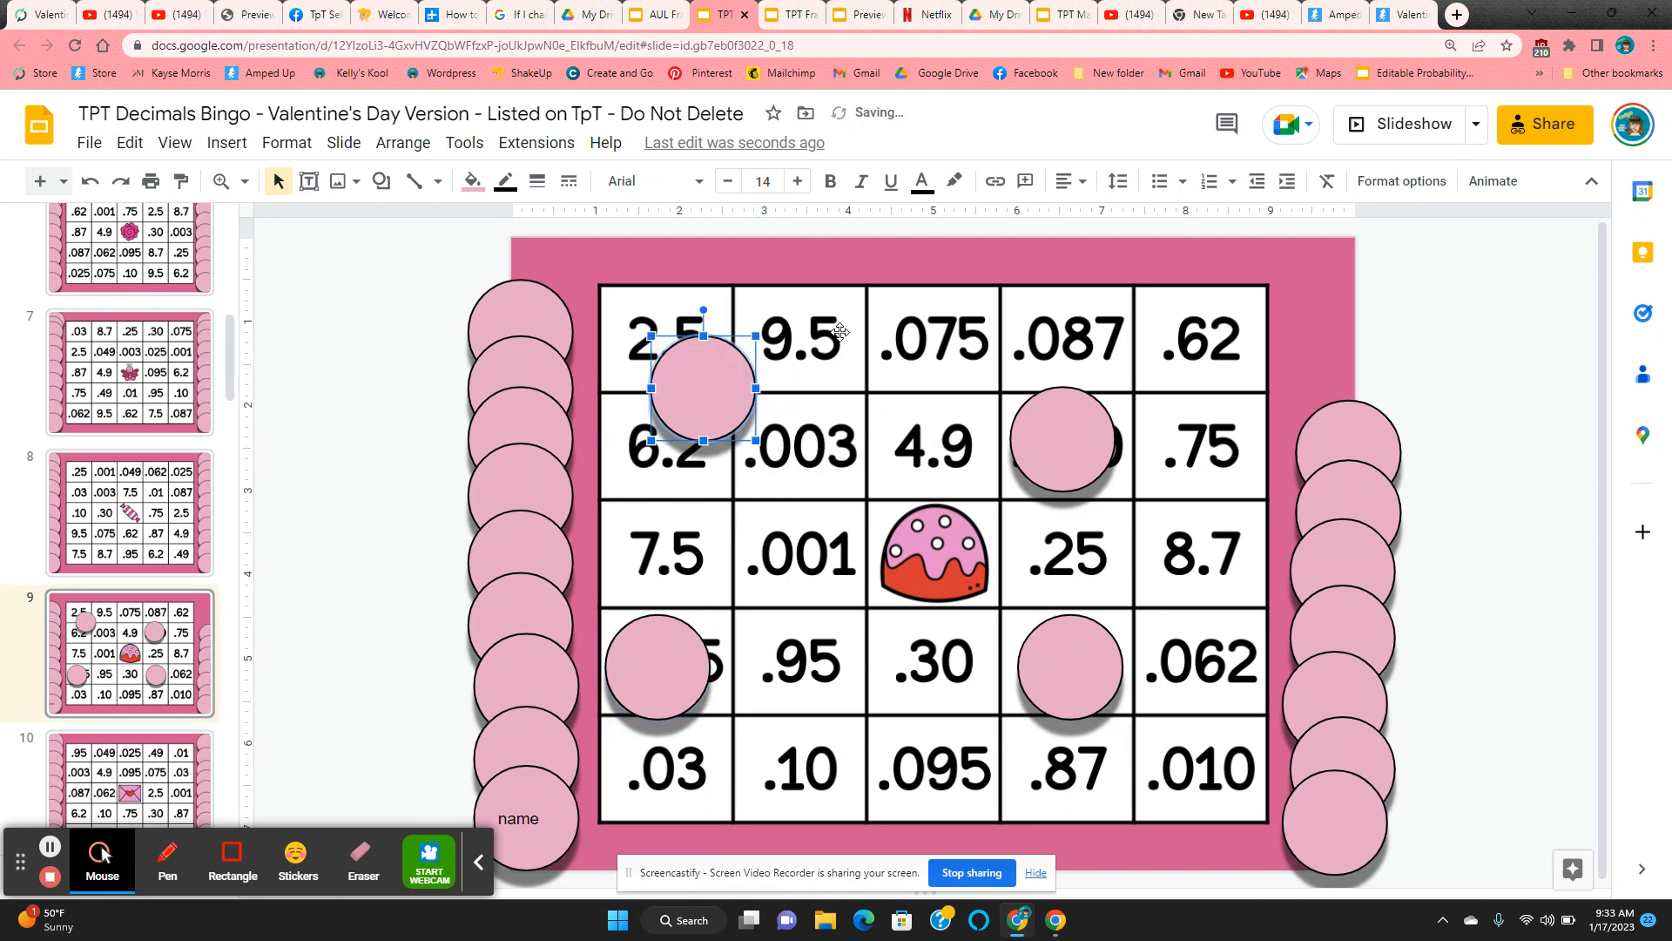
pyautogui.moveTo(698, 386); pyautogui.dragTo(983, 386)
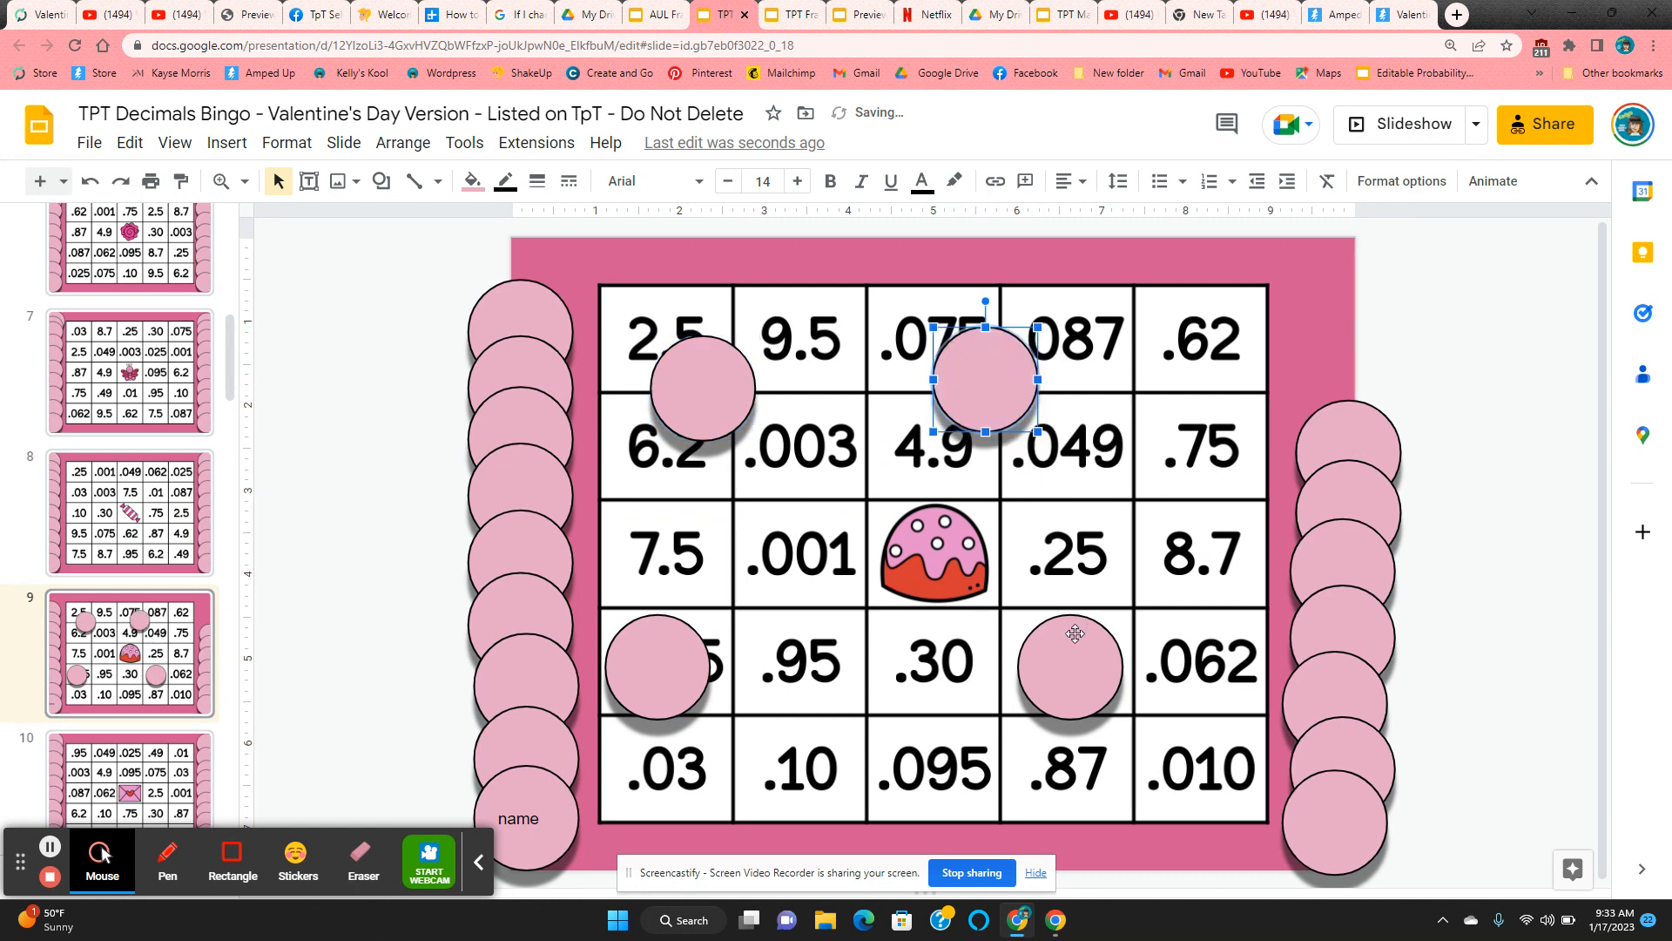
pyautogui.moveTo(1073, 665); pyautogui.dragTo(1151, 594)
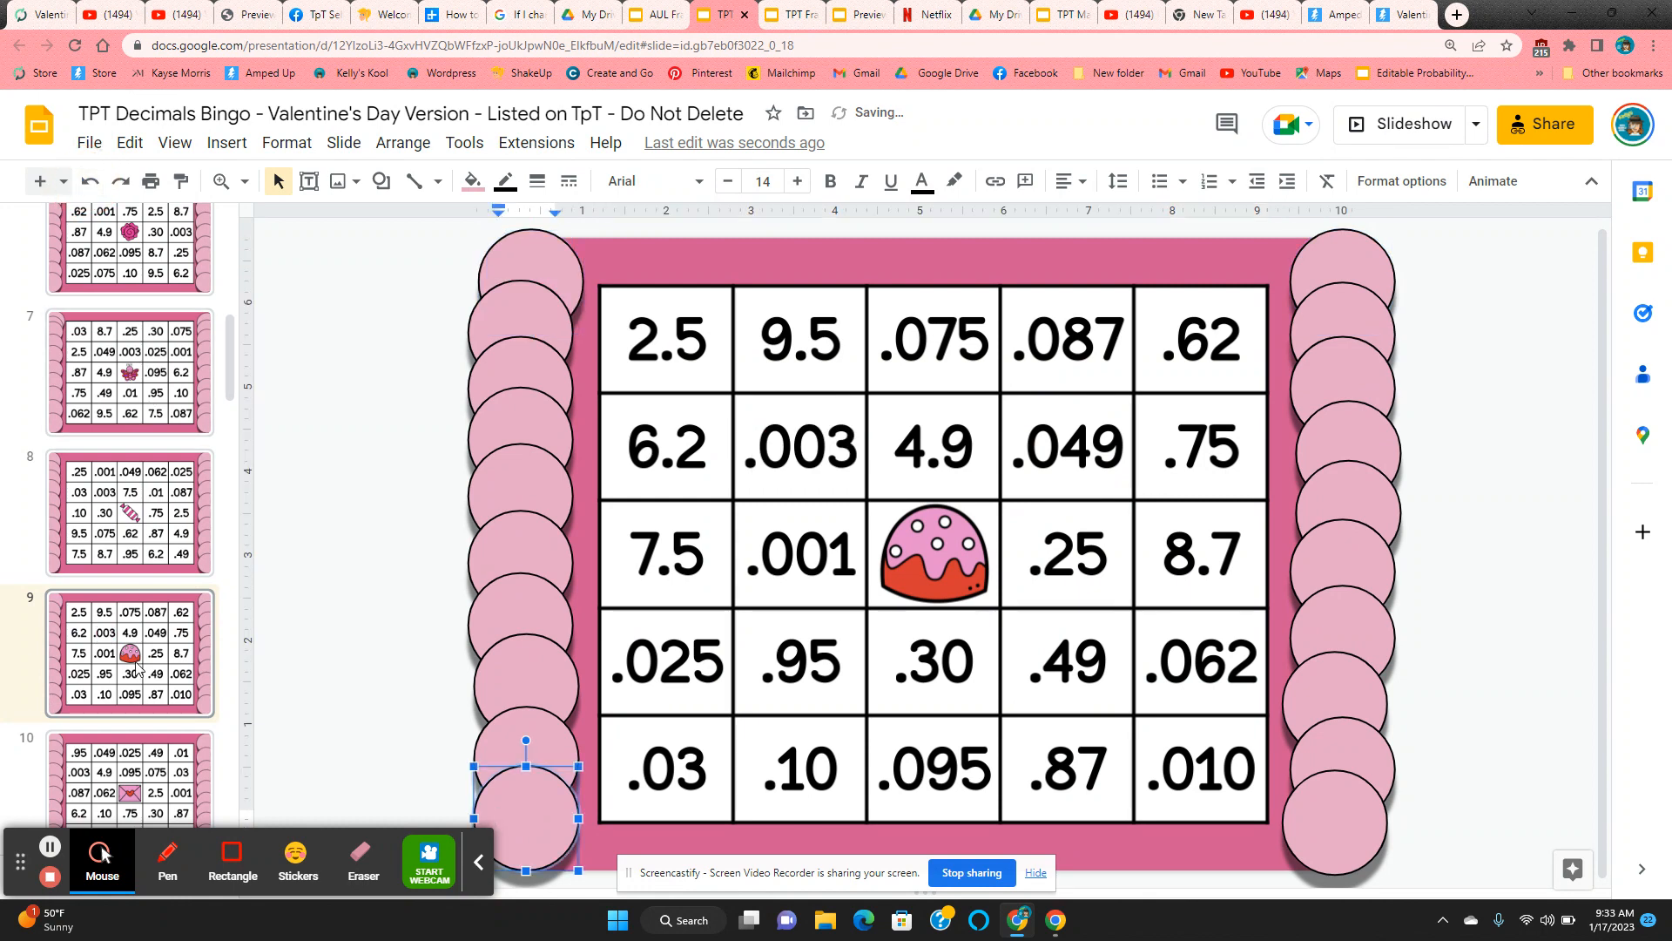
# Switch to the bingo card starting with 9.5 on slide 14.
pyautogui.scroll(-3)
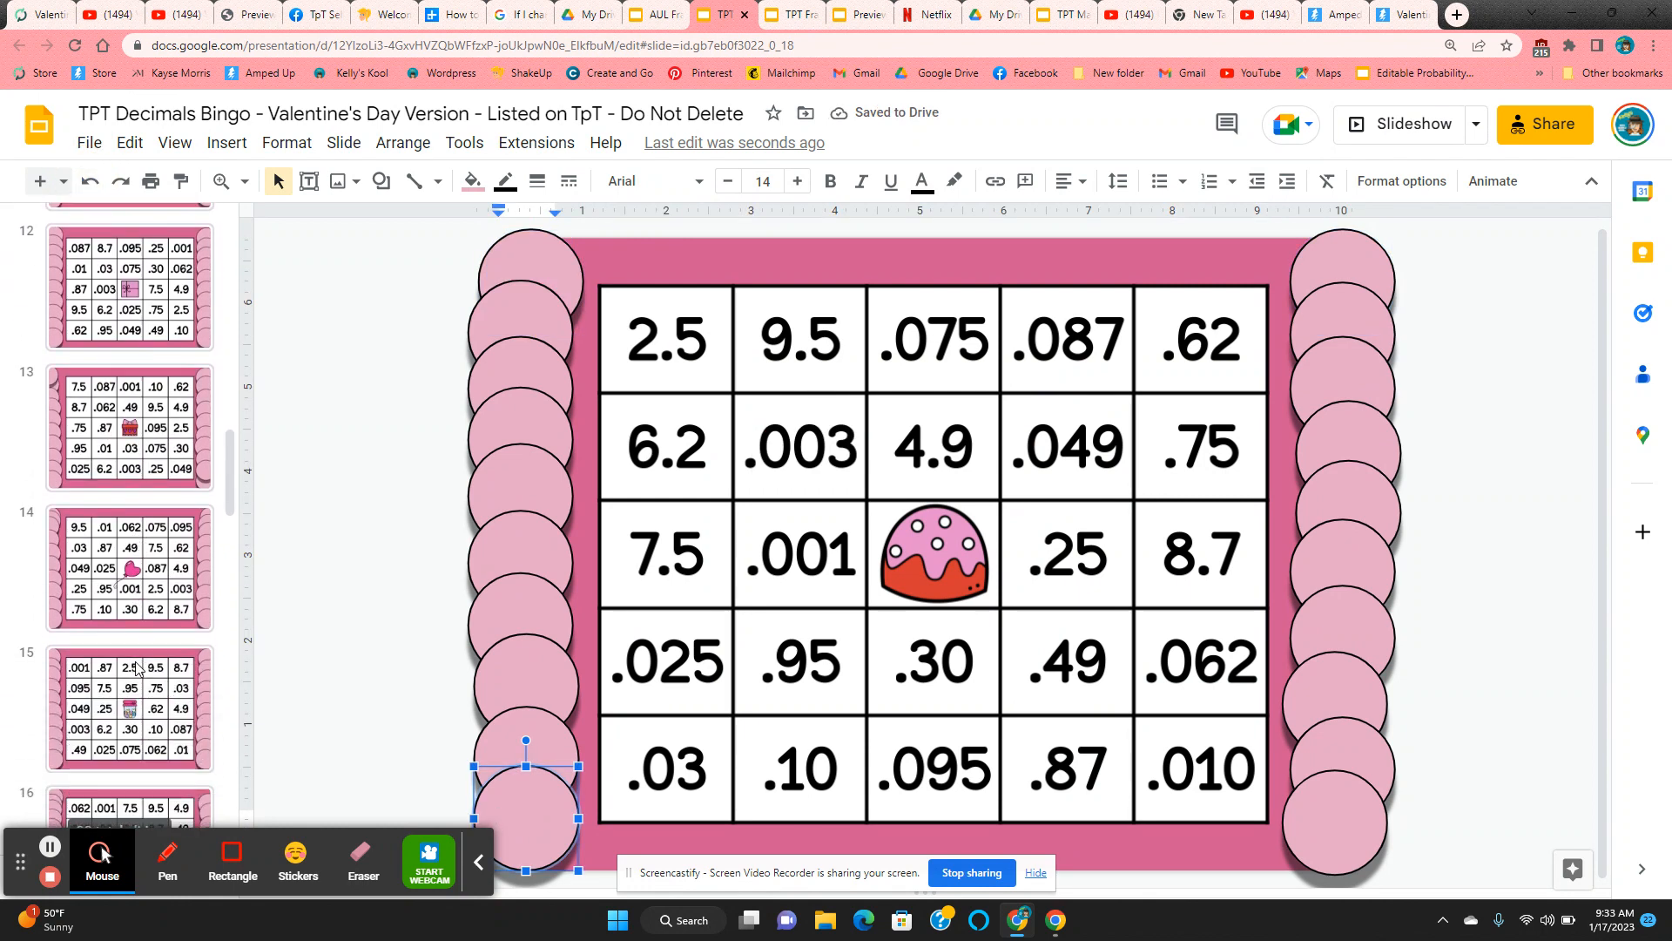
pyautogui.click(129, 568)
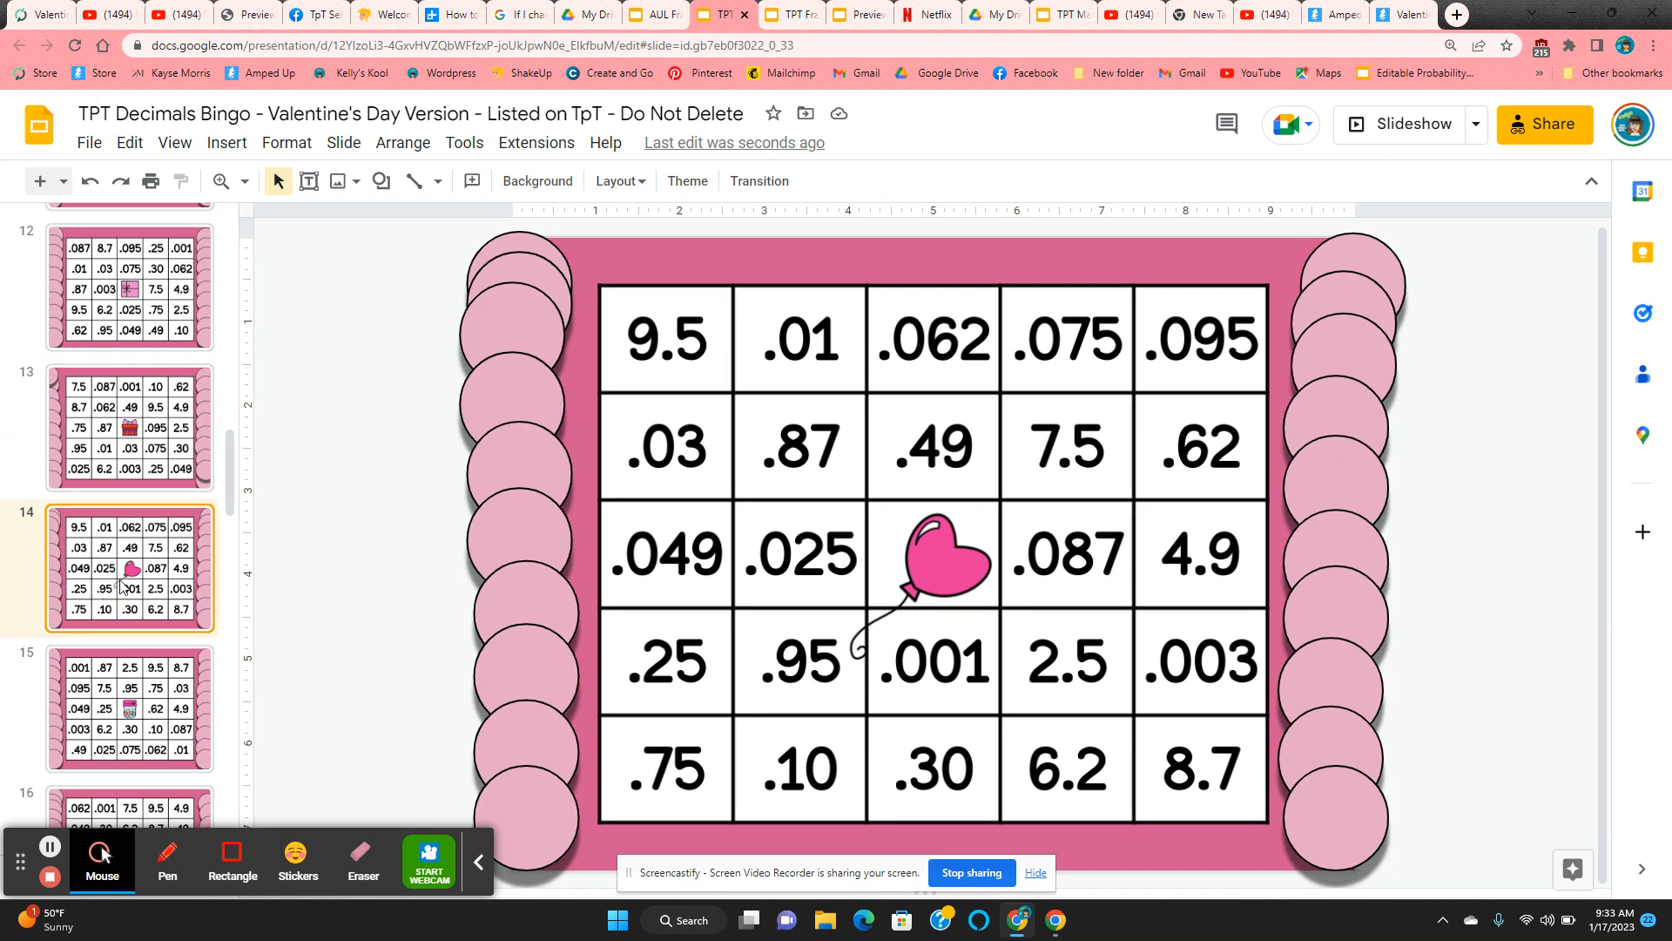